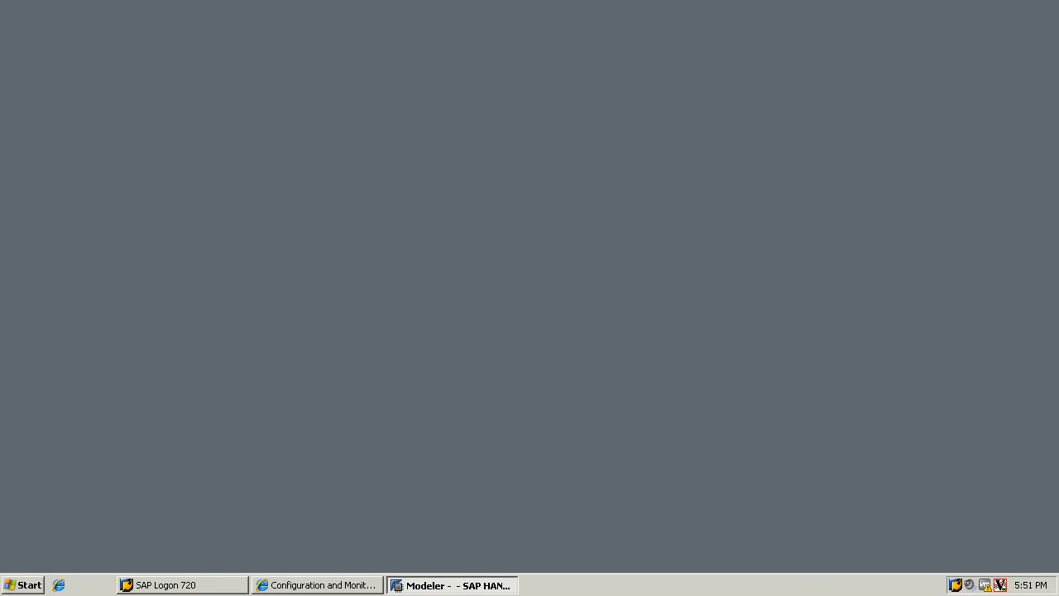
# Restore the SAP HANA Studio window and bring up the student15 package's context menu
pyautogui.click(452, 585)
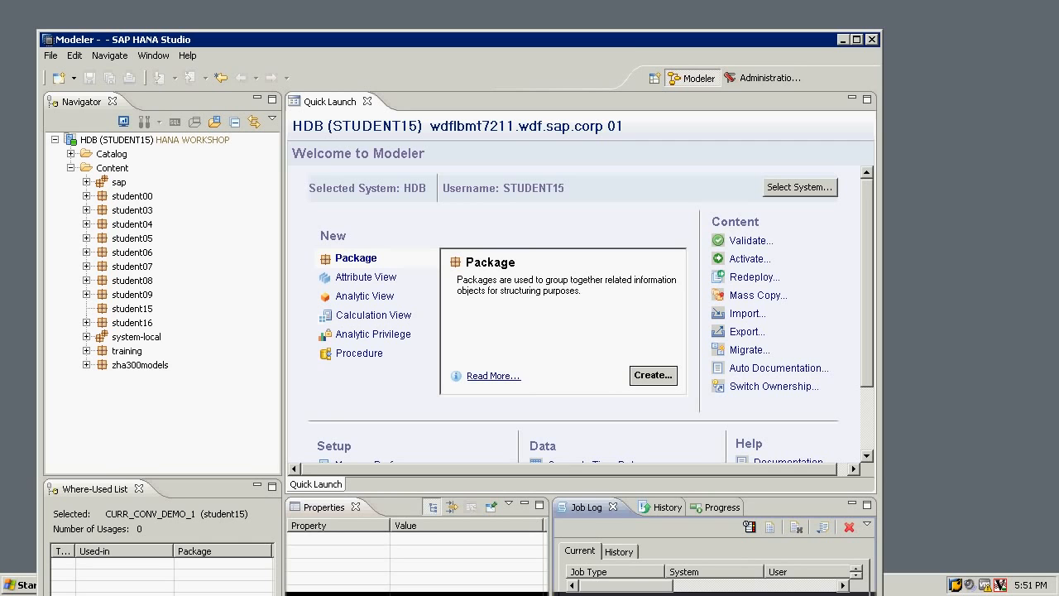
pyautogui.rightClick(133, 308)
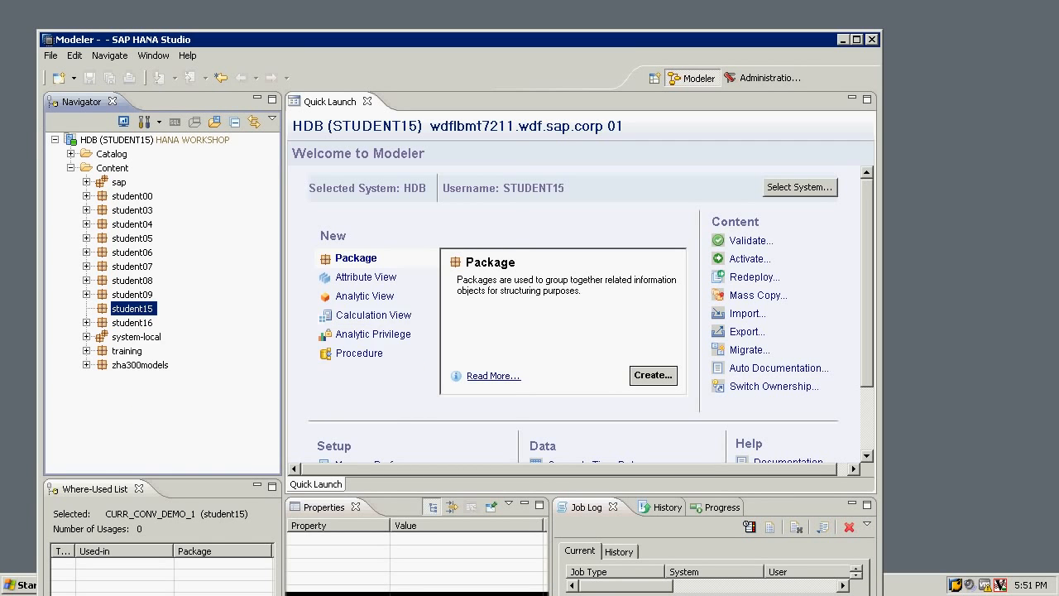
# Start a new analytic view named CURR_CONV_DEMO1 in student15 and continue to table selection
pyautogui.click(365, 295)
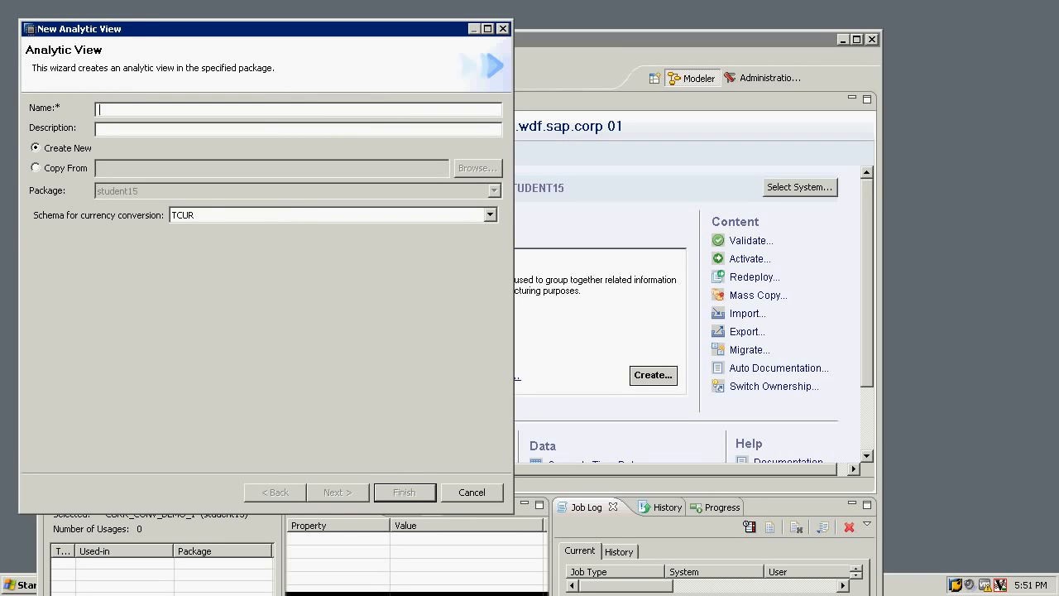
pyautogui.write('CURR_')
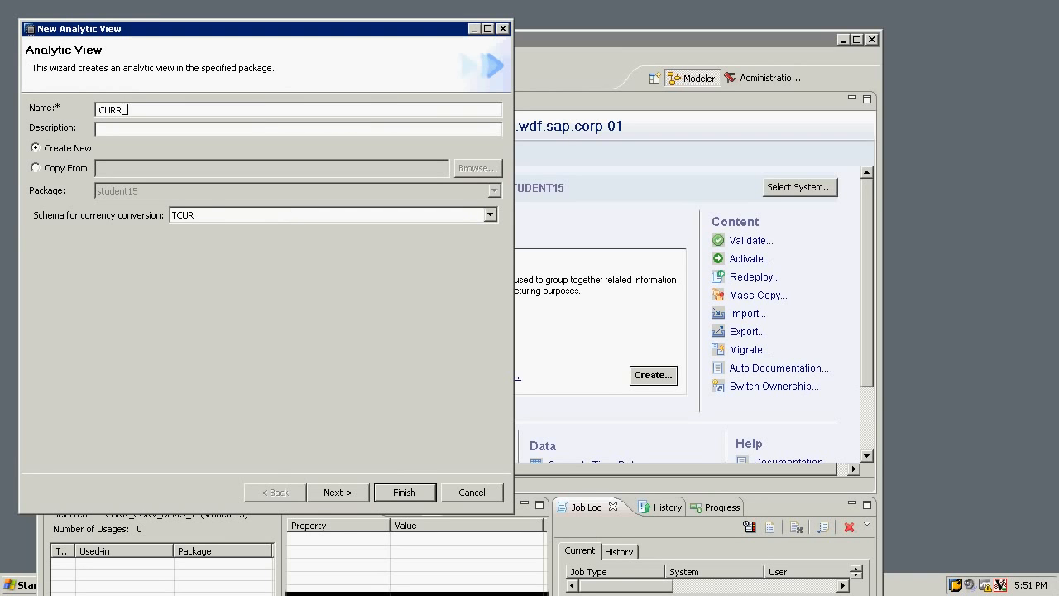
pyautogui.write('CONV')
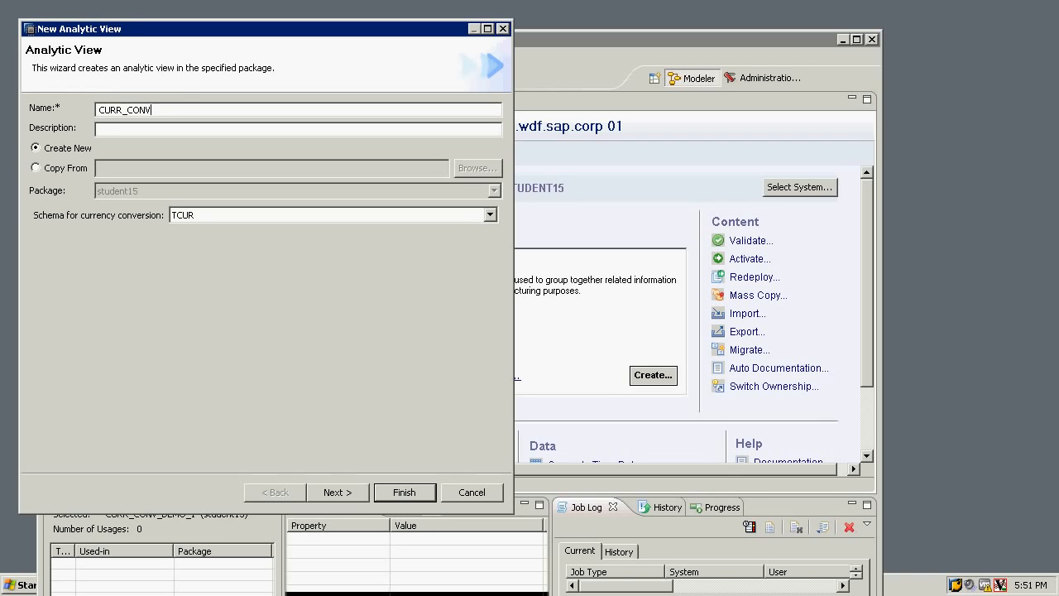
pyautogui.write('_DEMO1')
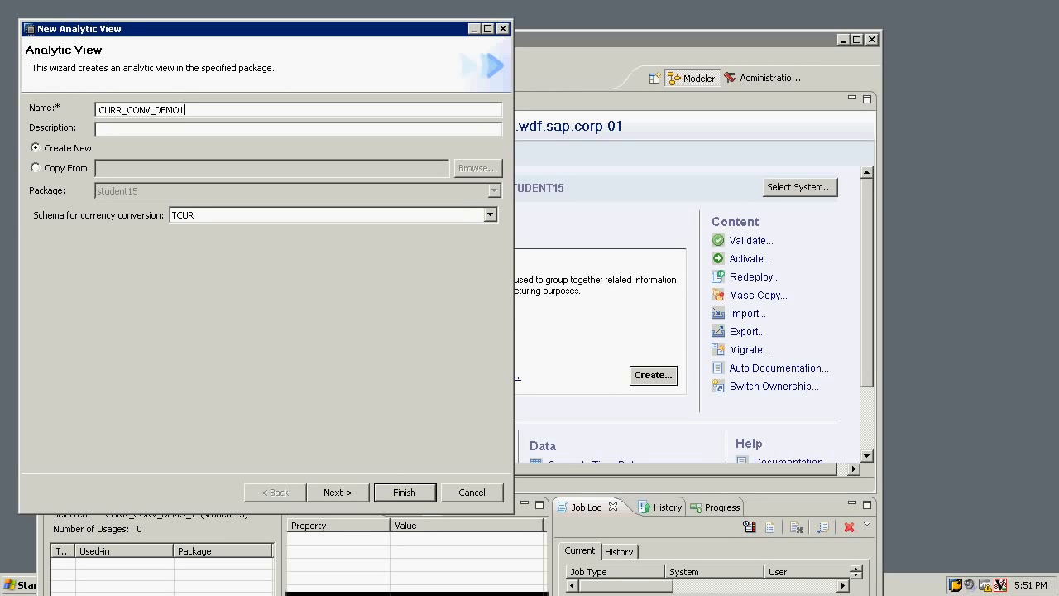
pyautogui.click(337, 492)
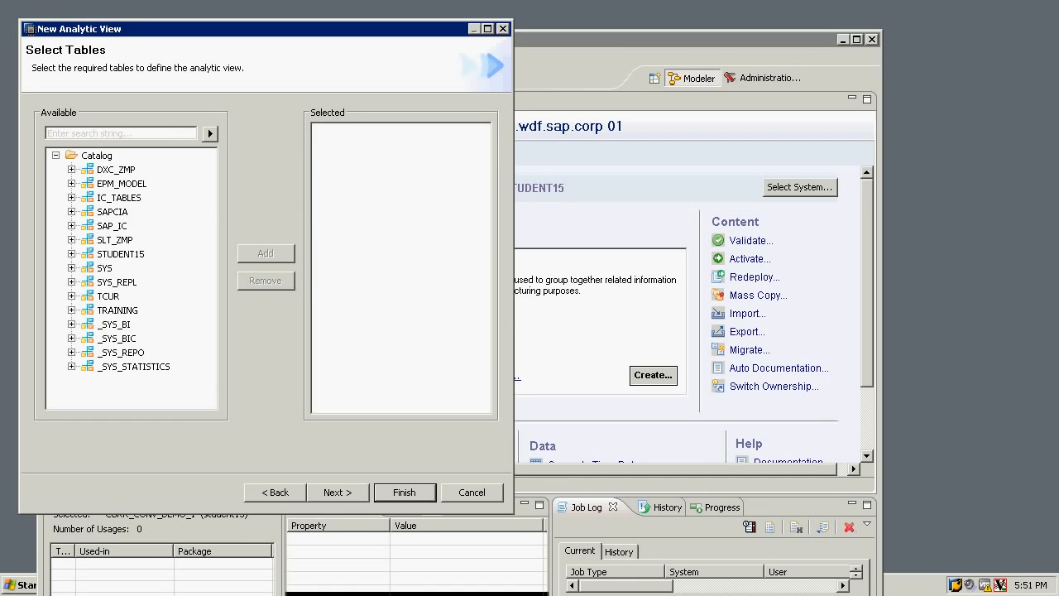
# Add the EPM_MODEL.SNWD_SO sales order table to the new view
pyautogui.click(72, 183)
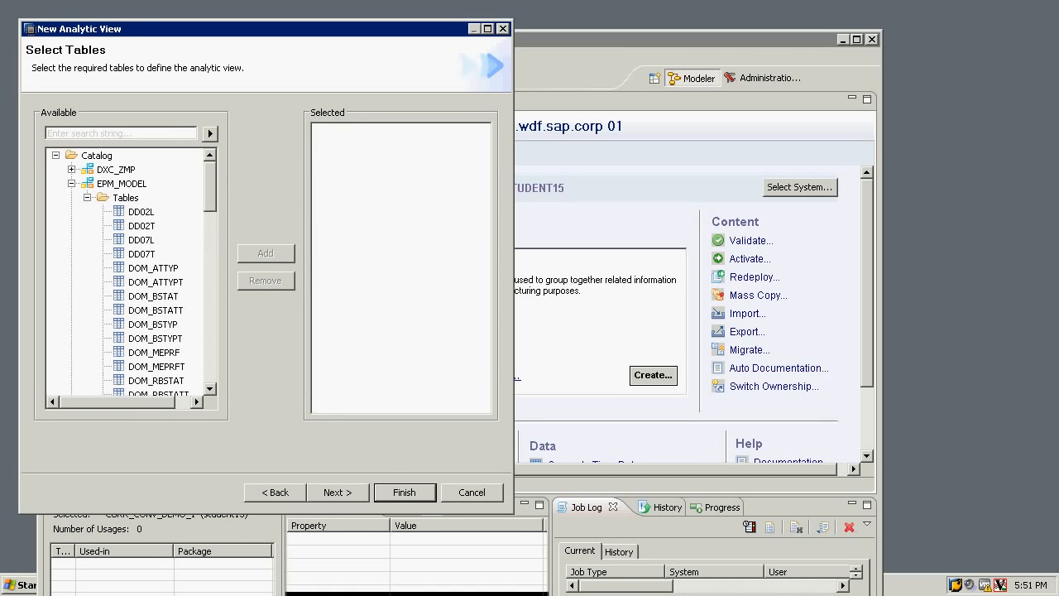
pyautogui.scroll(-3)
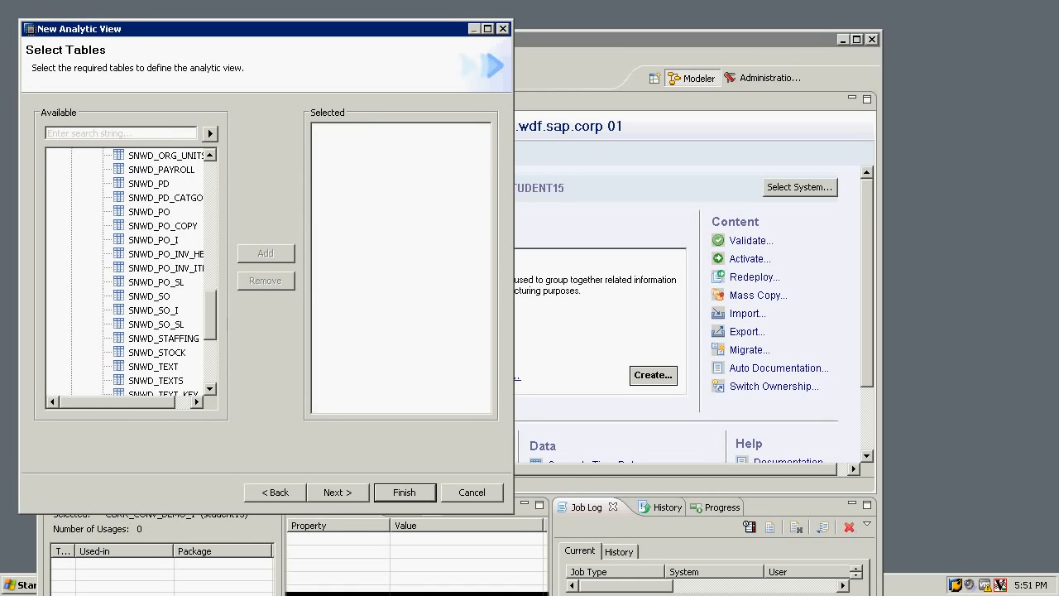
pyautogui.click(170, 267)
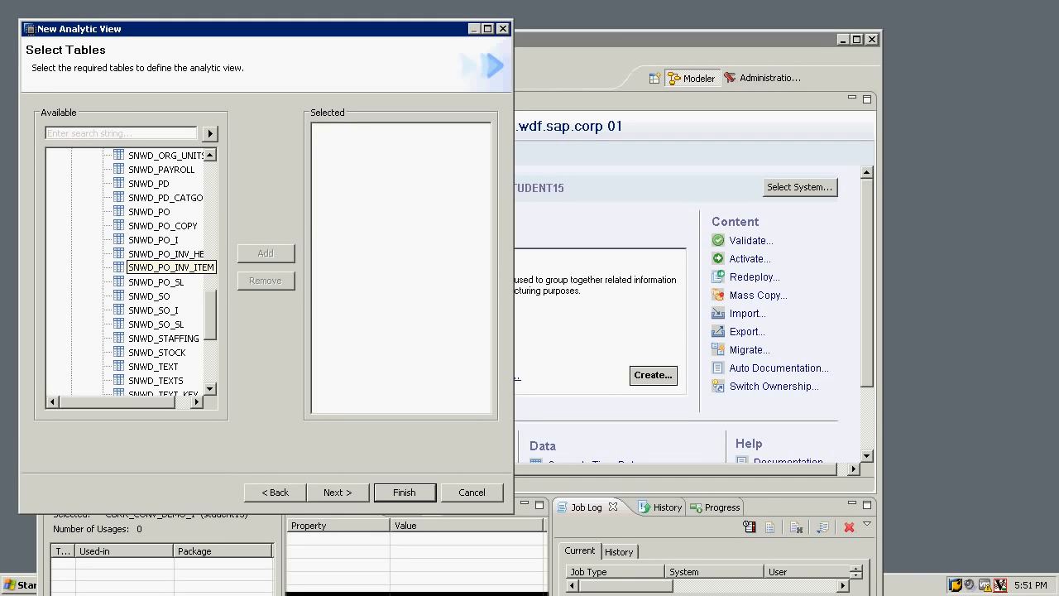
pyautogui.click(150, 296)
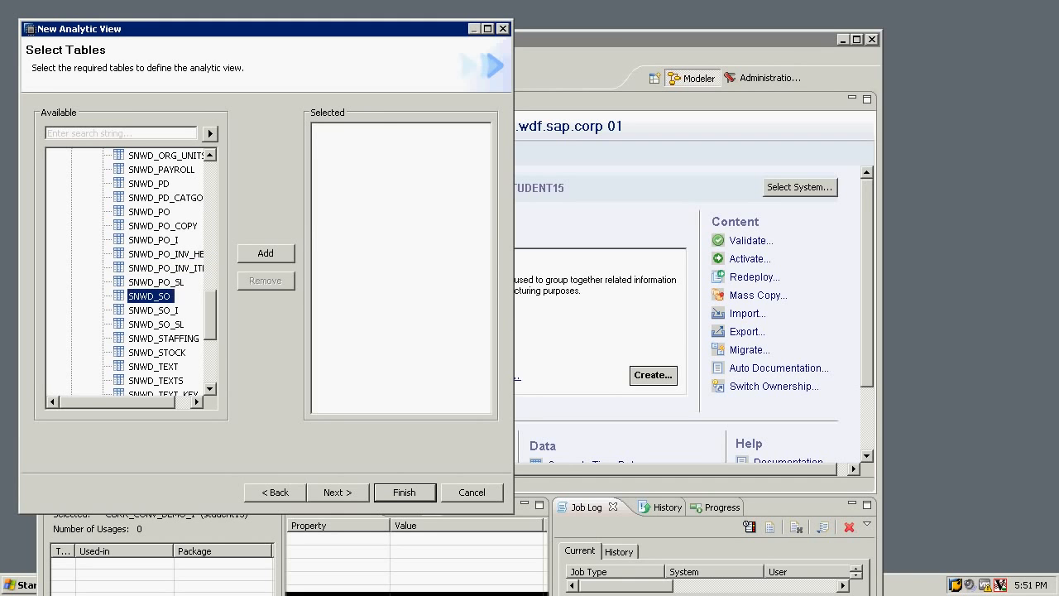
pyautogui.click(266, 253)
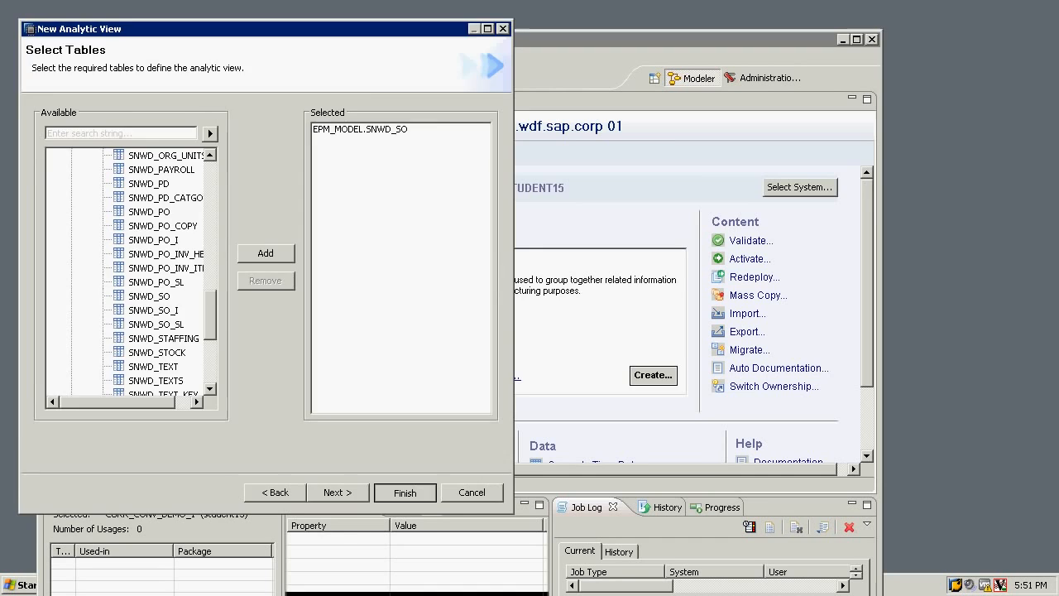
# Finish the wizard, add SO_ID and CURRENCY_CODE as attributes and GROSS_AMOUNT as a measure
pyautogui.click(405, 492)
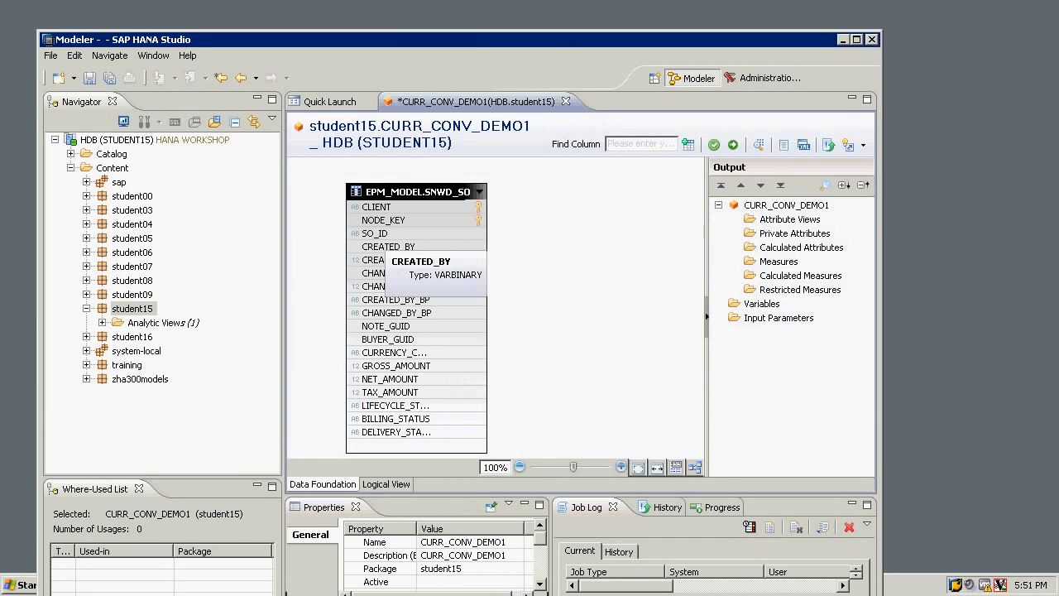
pyautogui.click(374, 233)
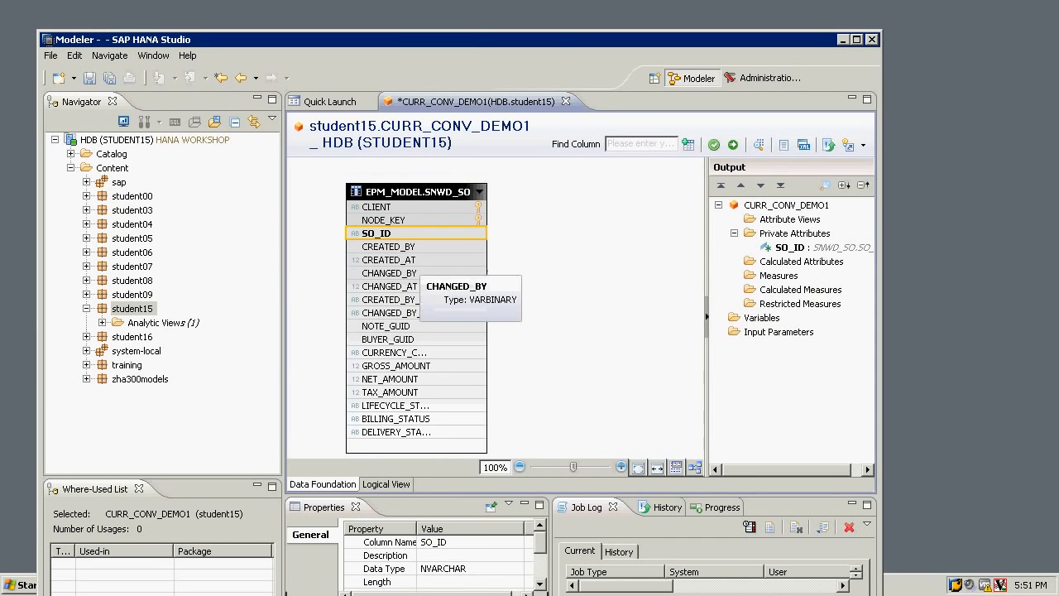
pyautogui.moveTo(395, 351)
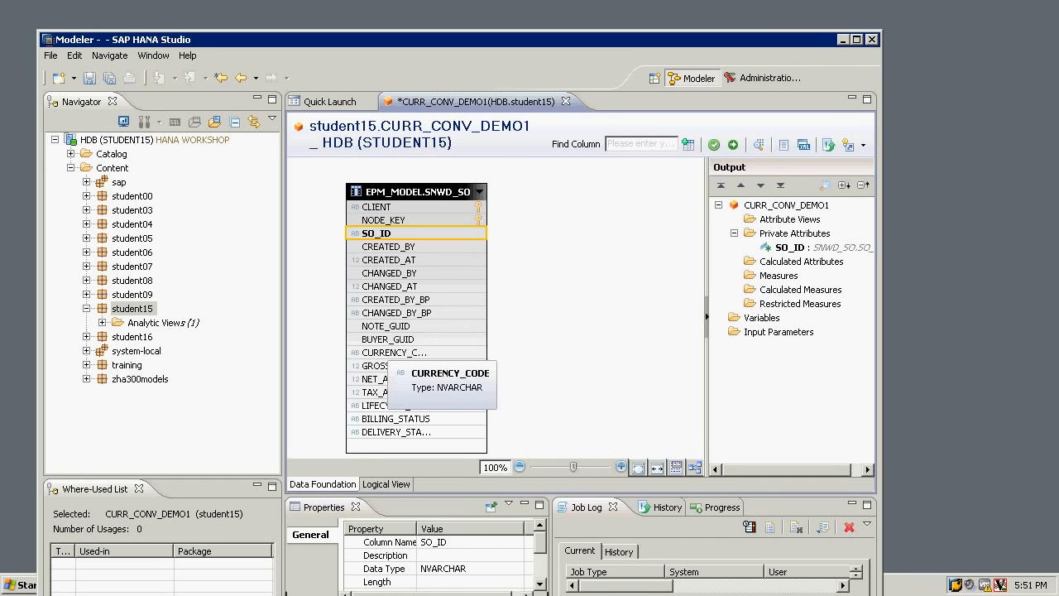
pyautogui.click(395, 352)
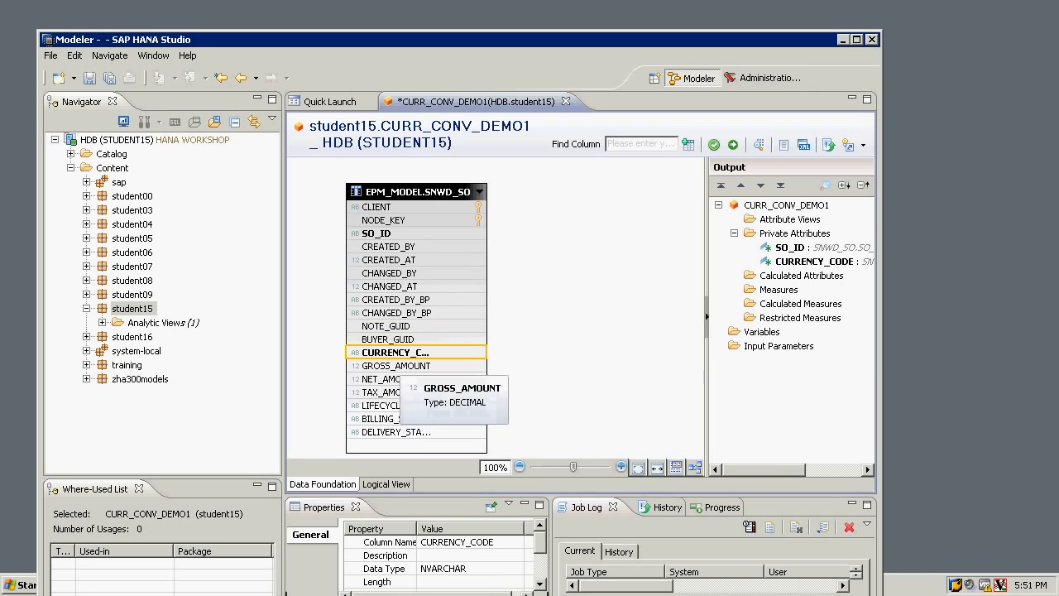
pyautogui.rightClick(396, 366)
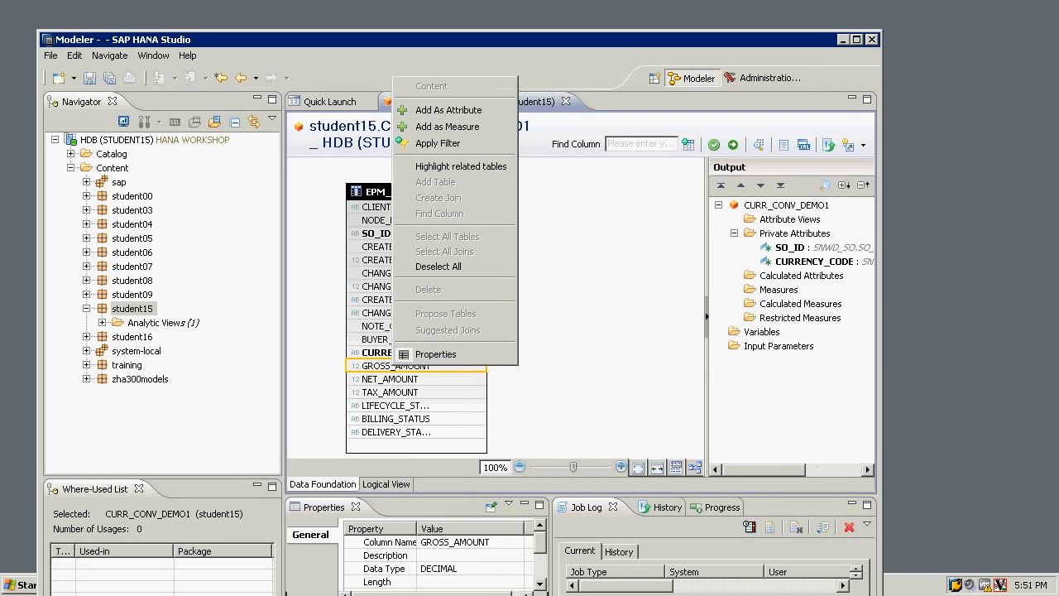
pyautogui.click(447, 126)
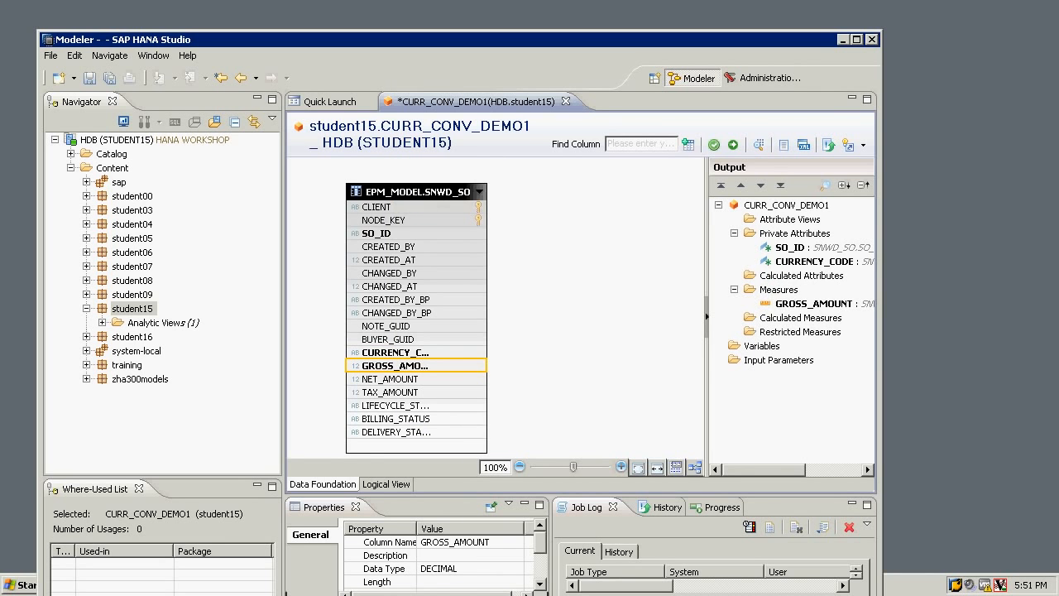
pyautogui.click(813, 303)
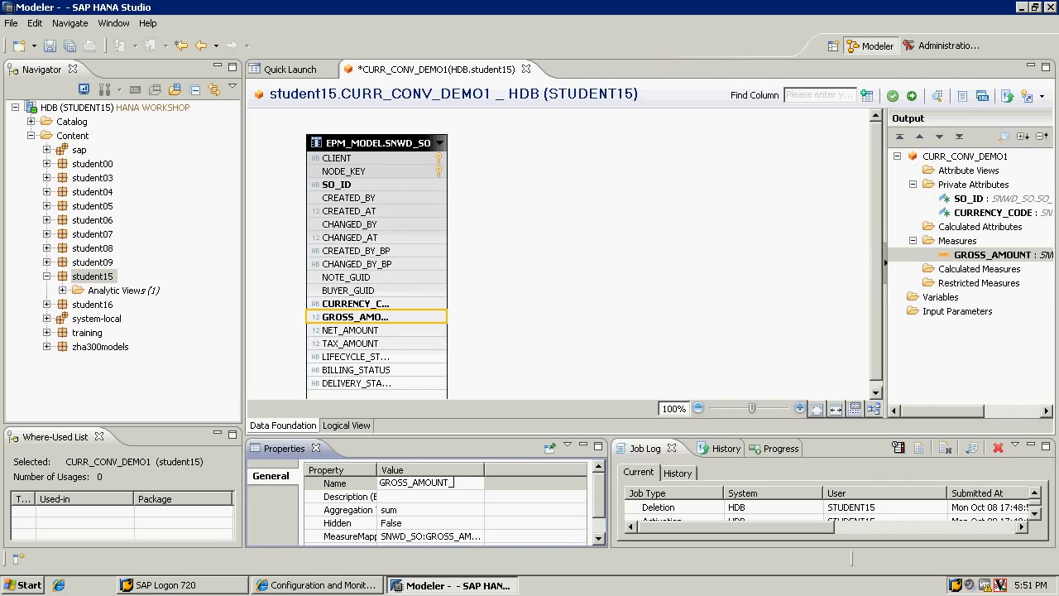
# Rename the GROSS_AMOUNT measure to GROSS_AMOUNT_EUR
pyautogui.write('_EUR')
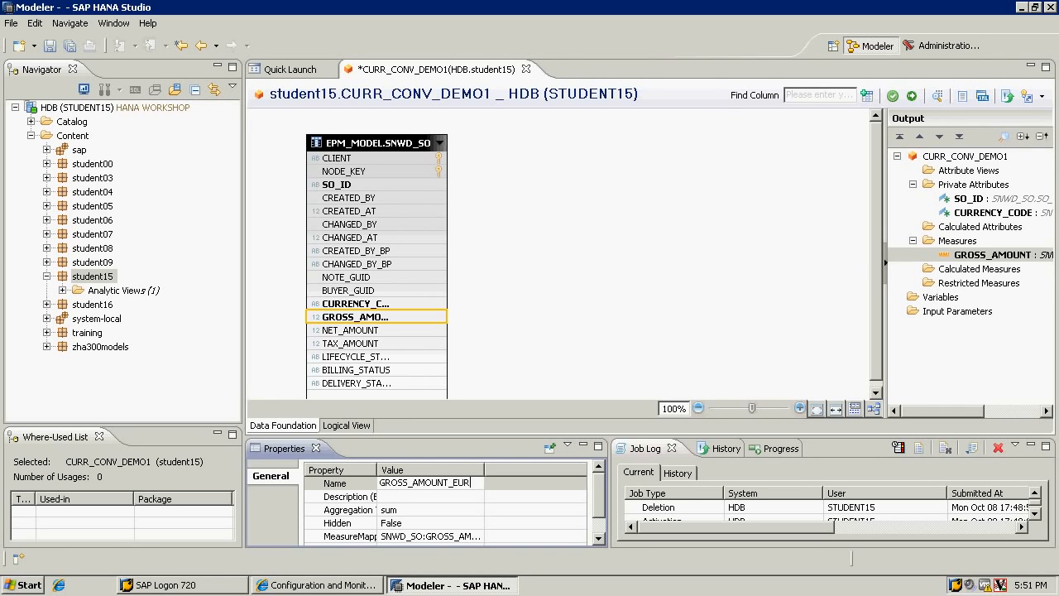
pyautogui.scroll(-3)
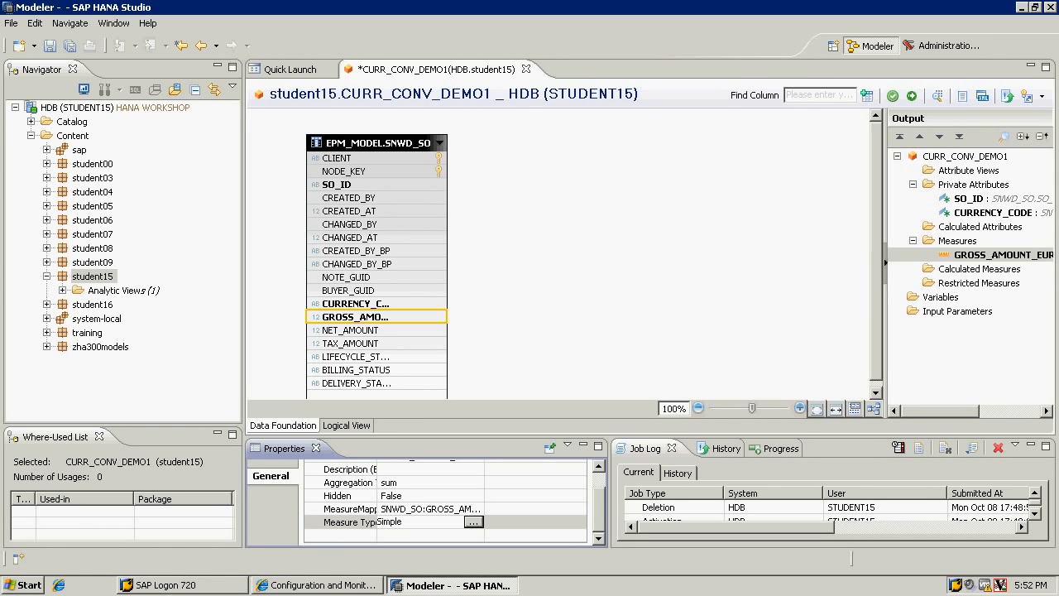
# Set GROSS_AMOUNT_EUR's measure type to Amount with Currency, fixed to EUR
pyautogui.click(474, 521)
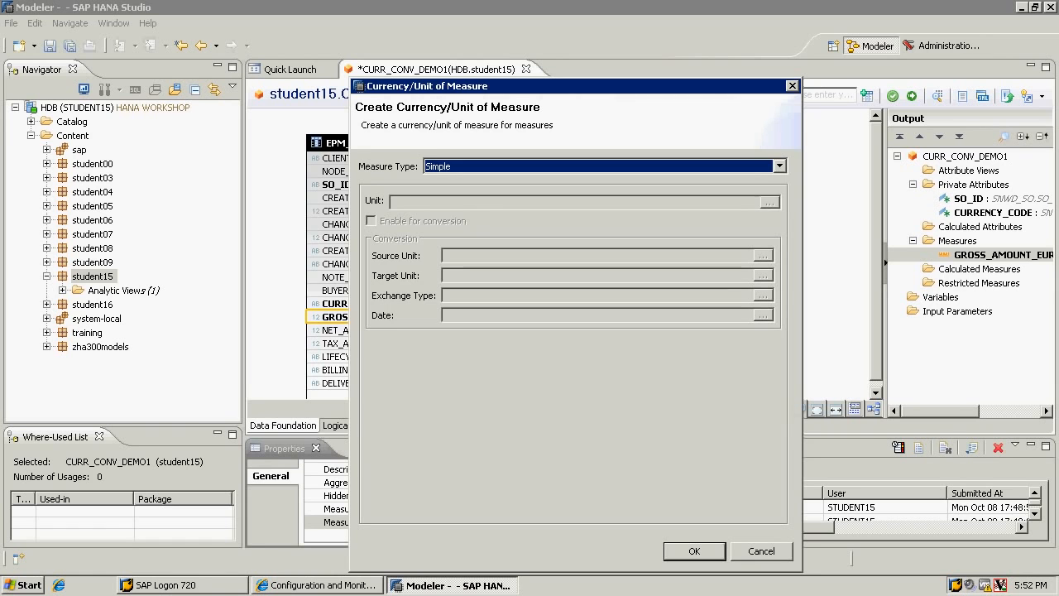
pyautogui.click(777, 165)
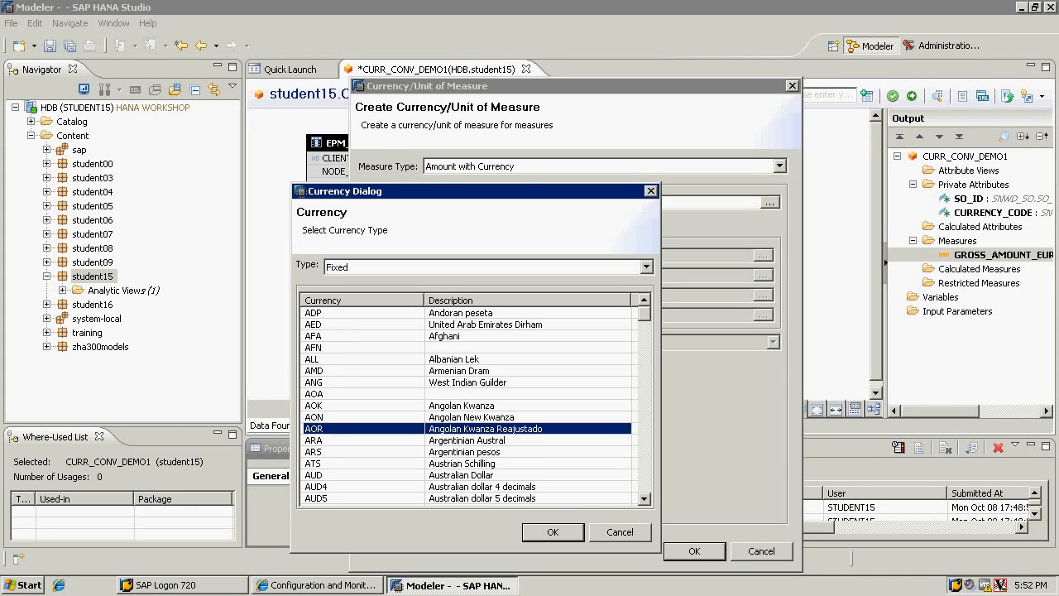
pyautogui.scroll(-3)
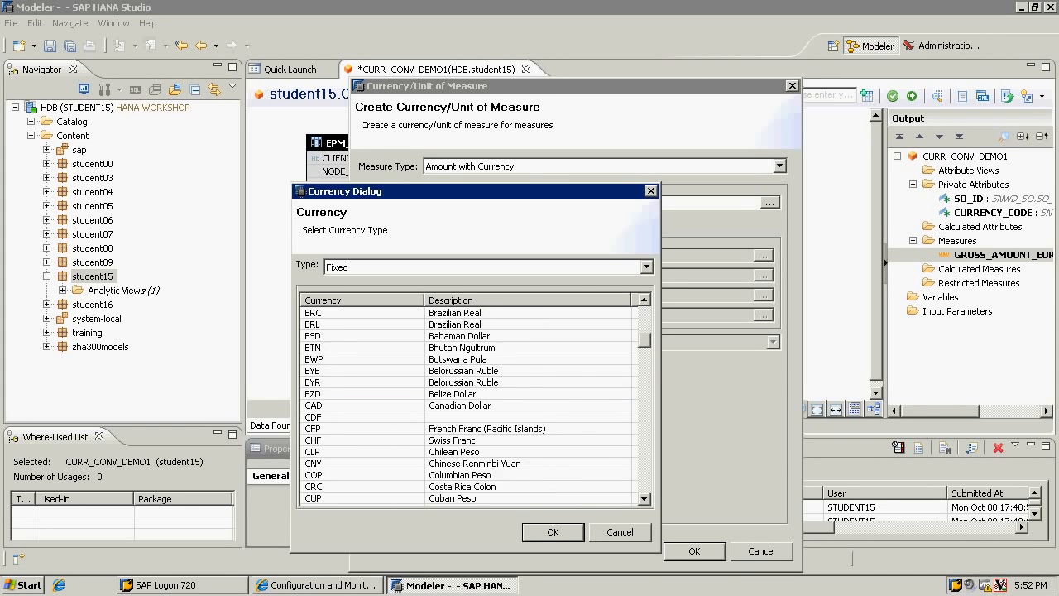
pyautogui.scroll(-3)
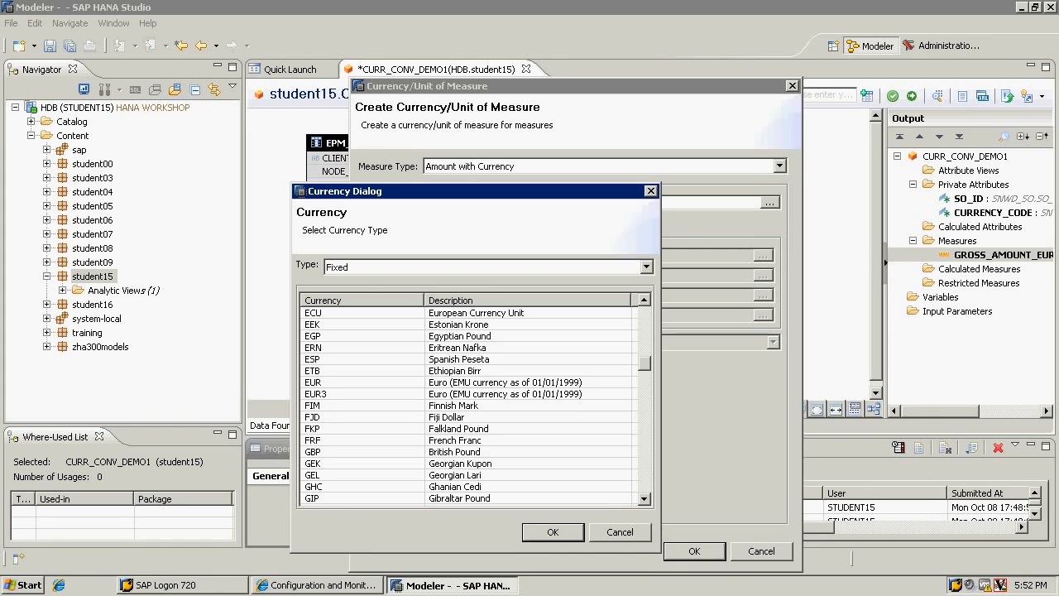
pyautogui.click(552, 531)
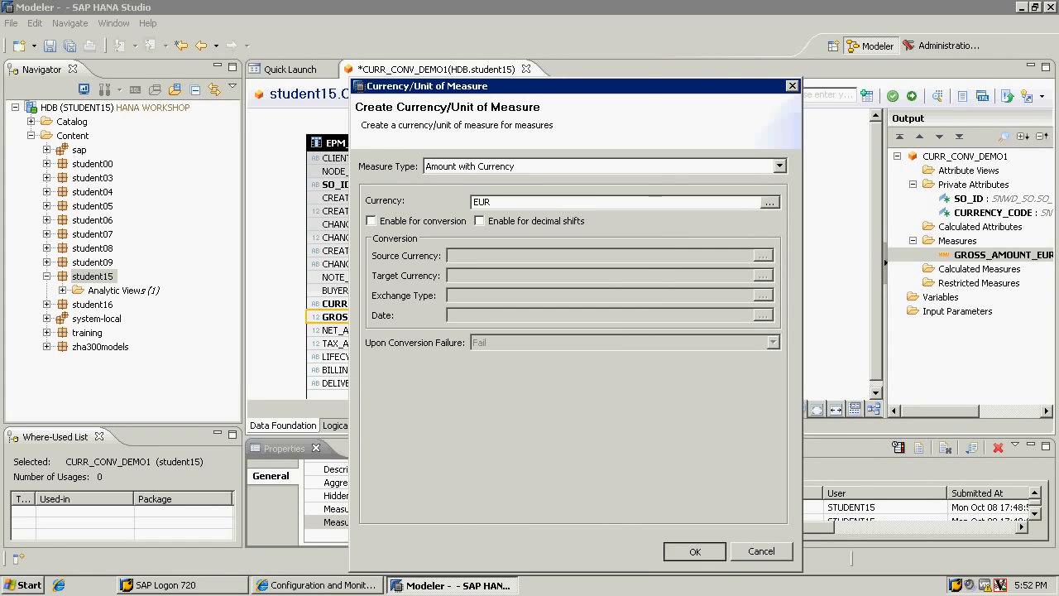
pyautogui.click(695, 551)
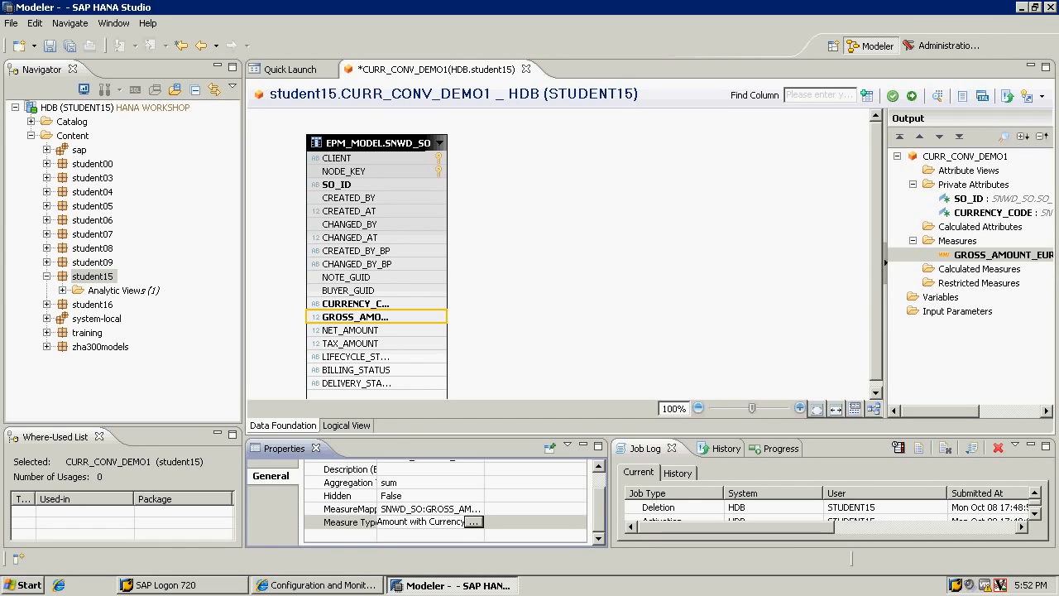
# Add GROSS_AMOUNT as a second measure and rename it GROSS_AMOUNT_USD
pyautogui.rightClick(355, 317)
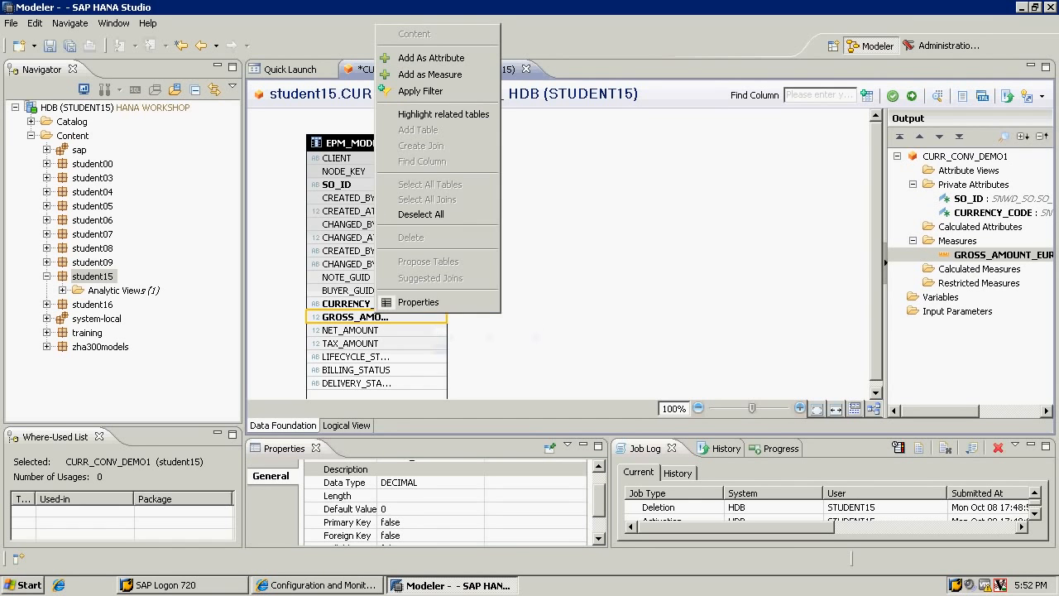
pyautogui.click(431, 57)
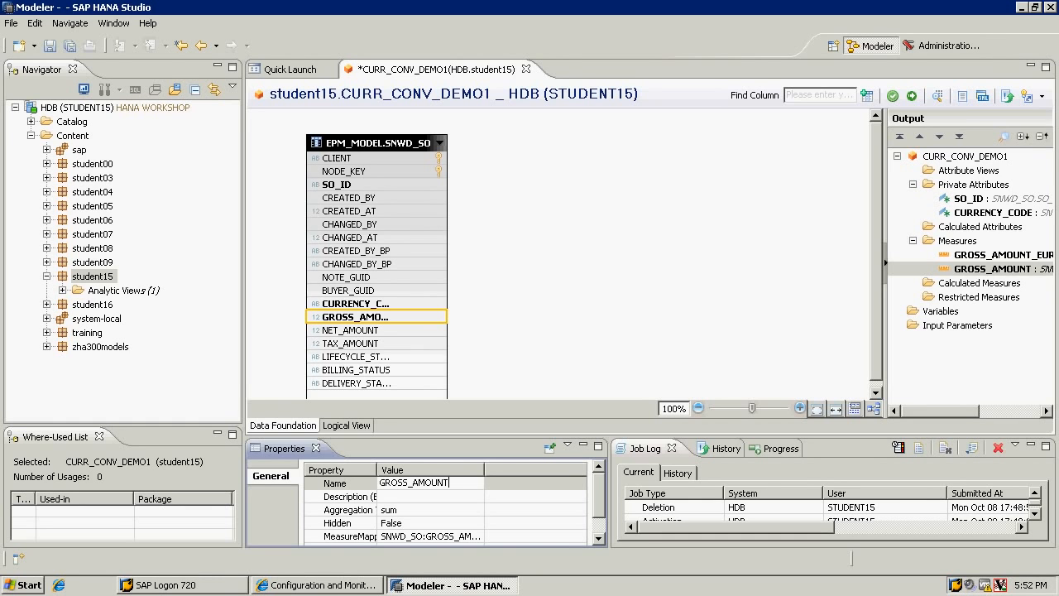
pyautogui.write('_USD')
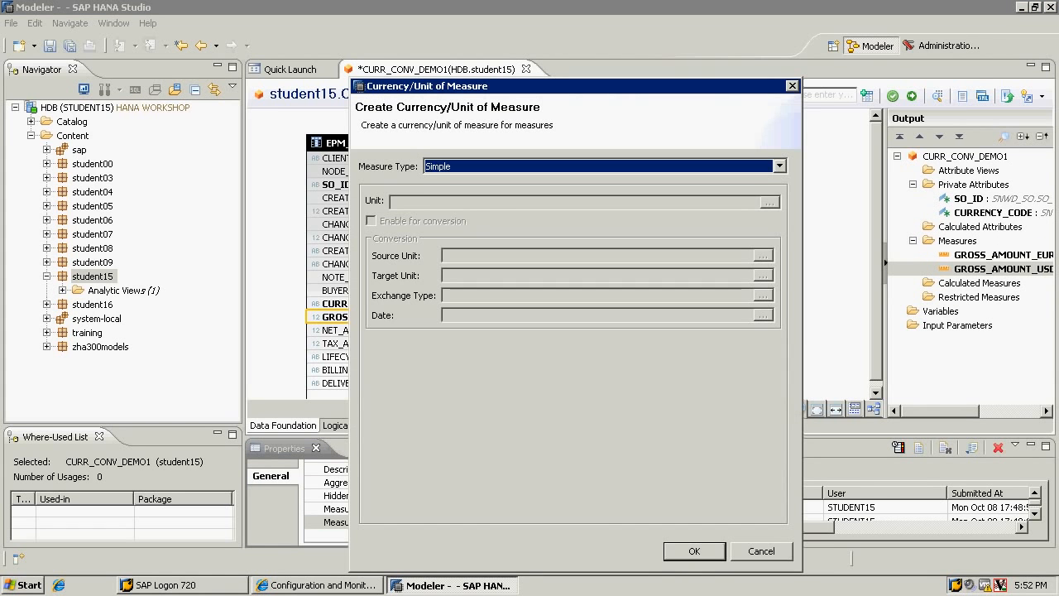
# Make GROSS_AMOUNT_USD an amount with currency USD
pyautogui.click(776, 166)
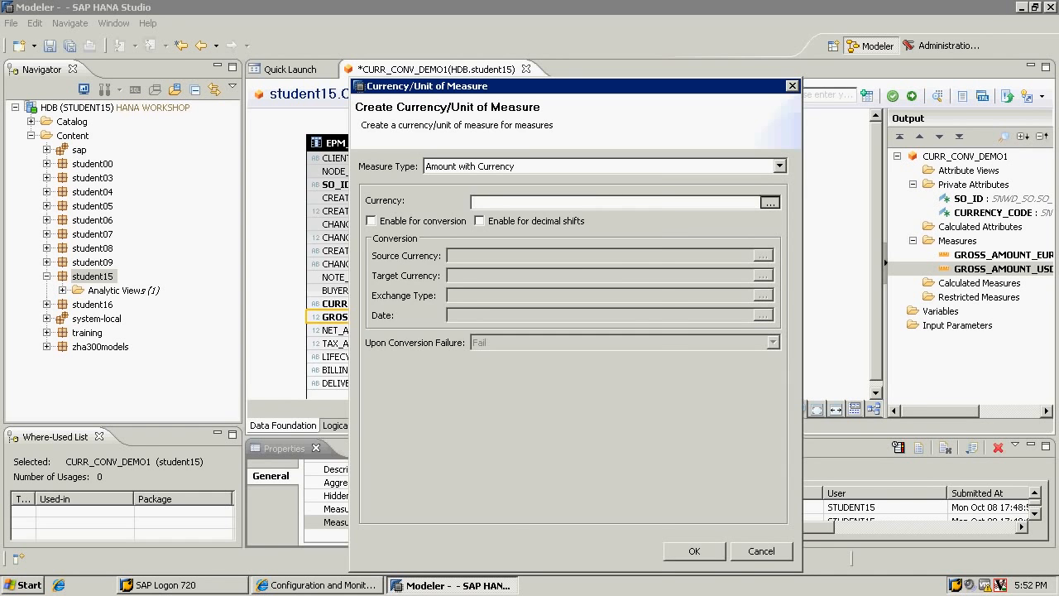
pyautogui.click(770, 201)
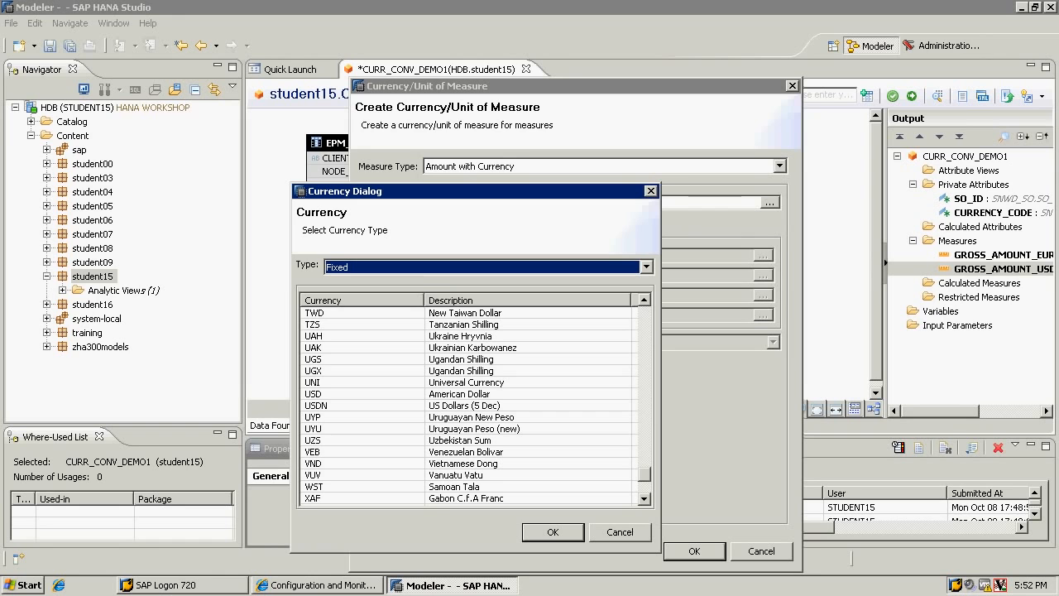
pyautogui.click(460, 393)
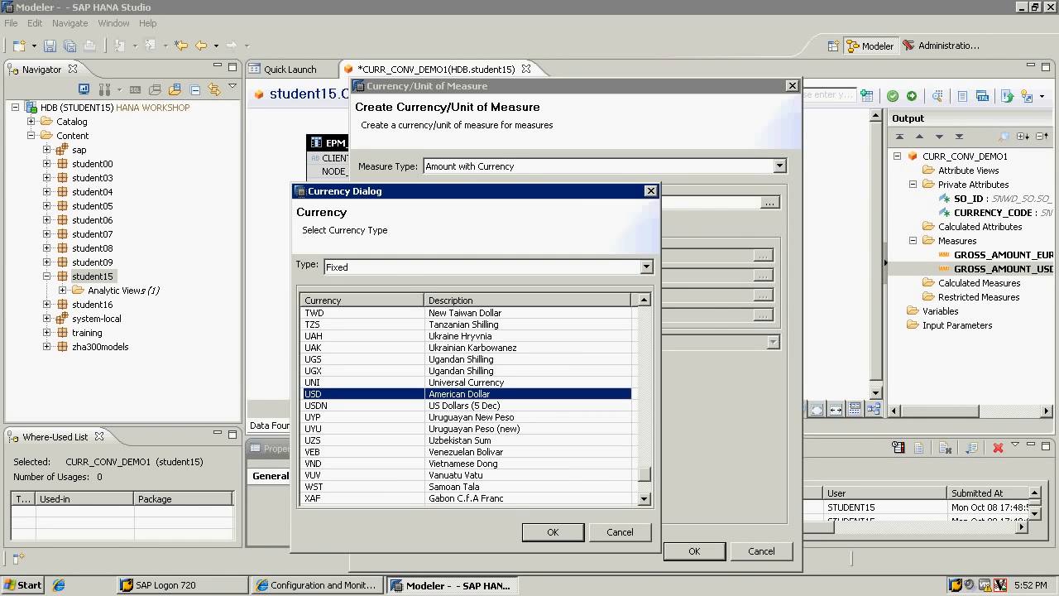
pyautogui.click(552, 531)
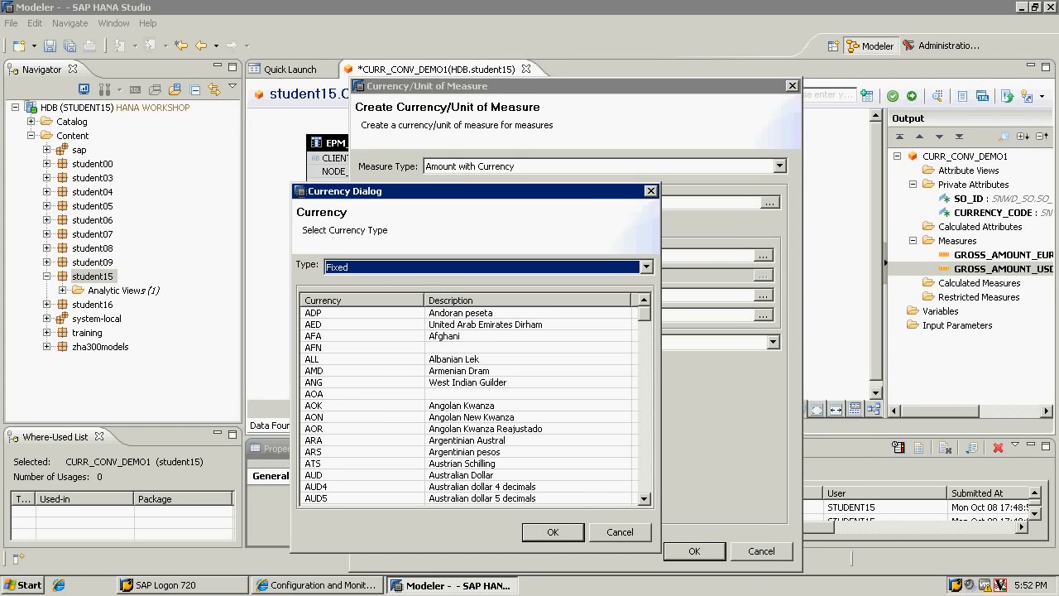
# Enable conversion from EUR with exchange type 1003 and date 20111212, and apply
pyautogui.scroll(-3)
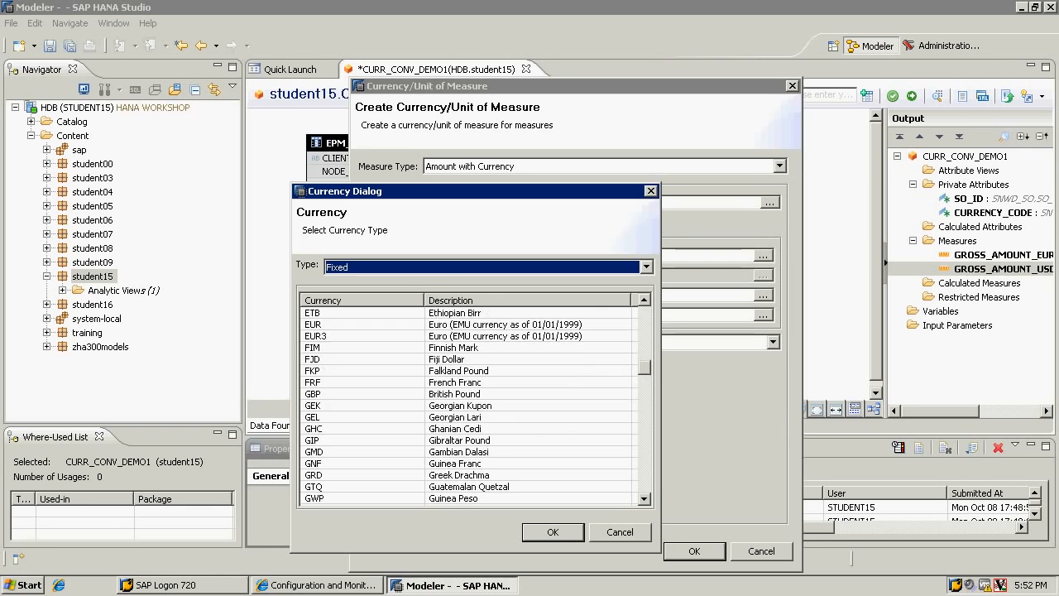
pyautogui.click(553, 532)
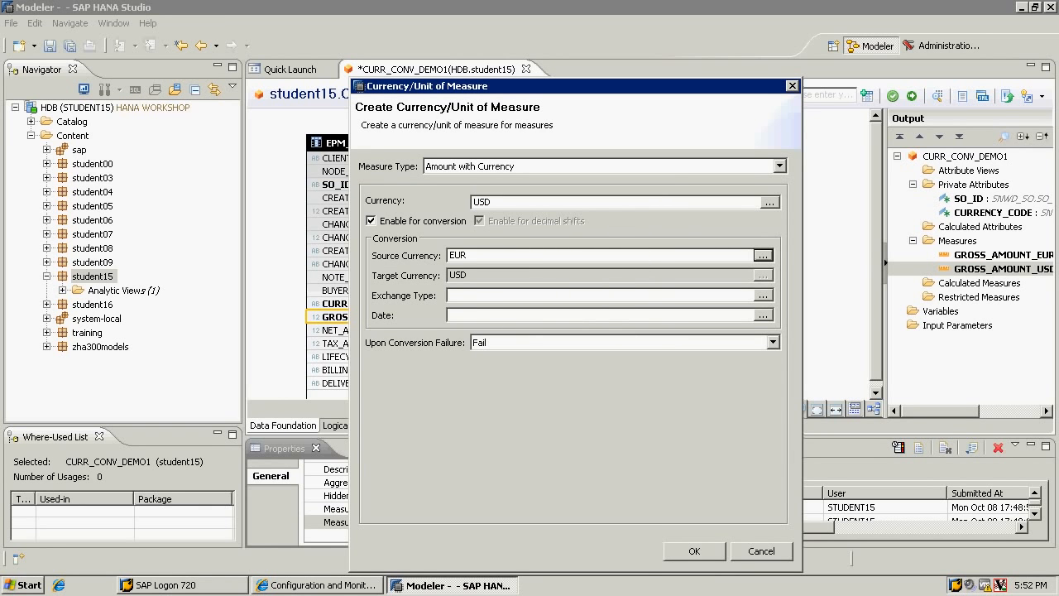
pyautogui.click(763, 296)
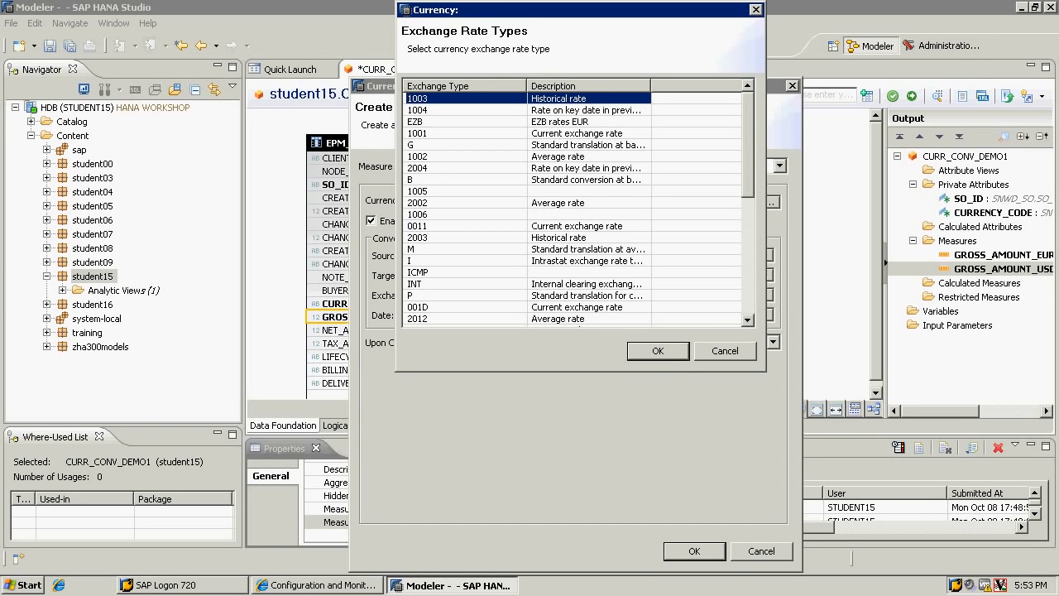
pyautogui.click(658, 351)
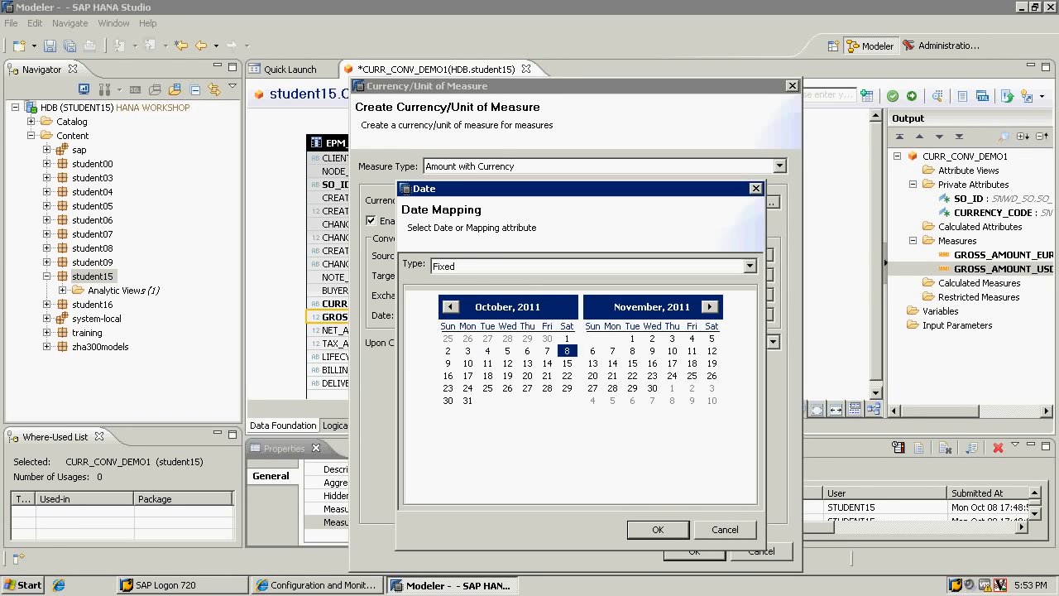
pyautogui.click(708, 306)
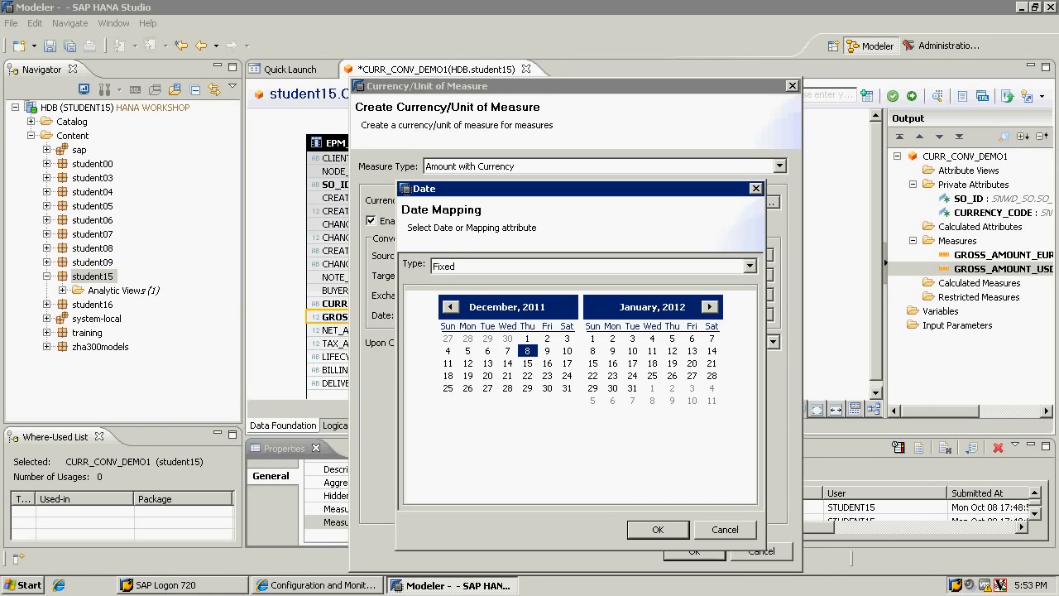
pyautogui.click(658, 529)
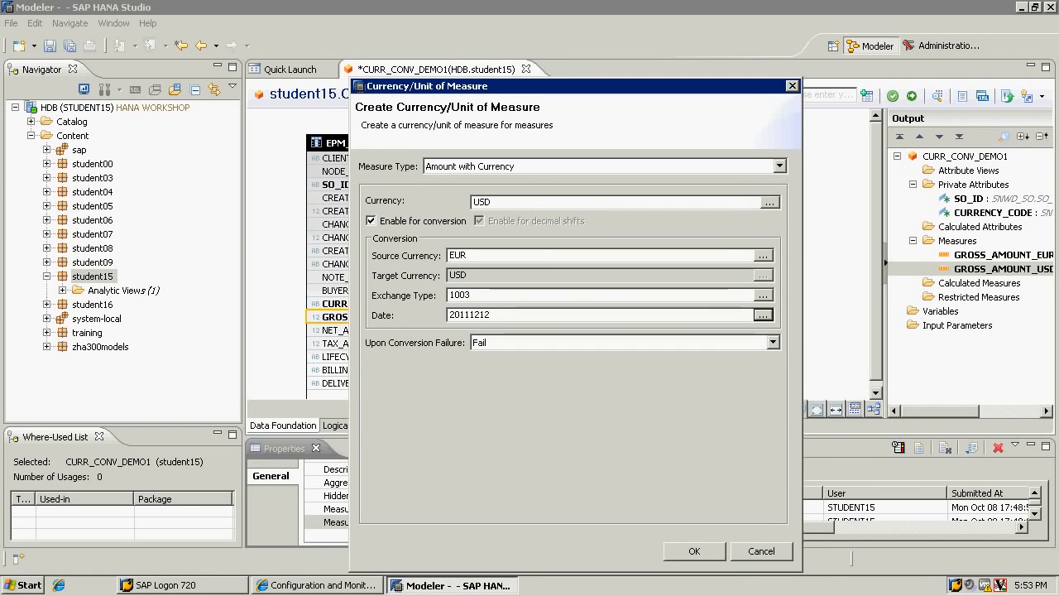
pyautogui.click(693, 552)
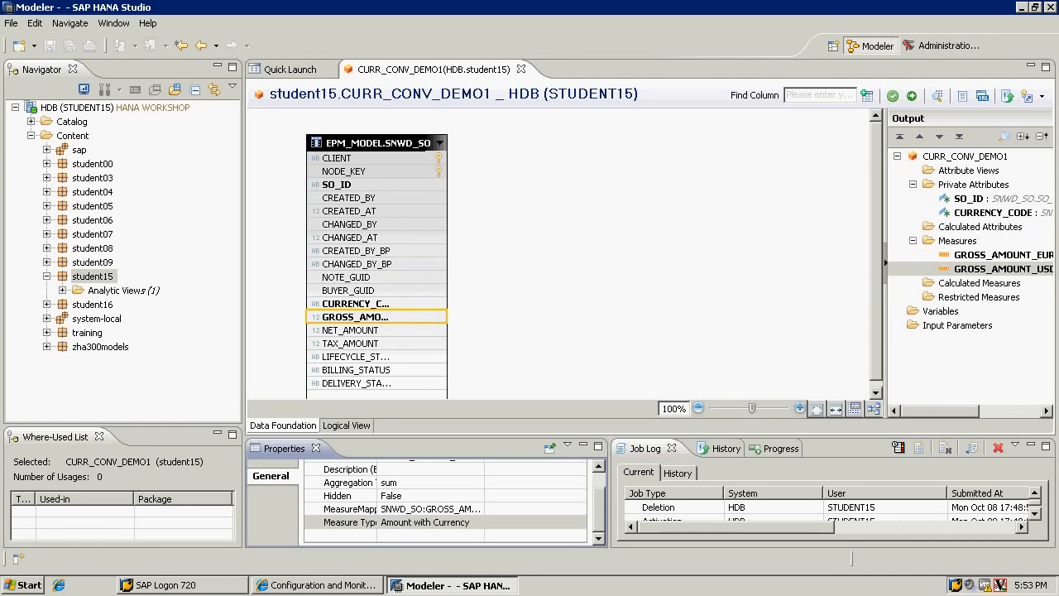
# Activate CURR_CONV_DEMO1 from Analytic Views in the Navigator, then reopen its context menu
pyautogui.click(63, 291)
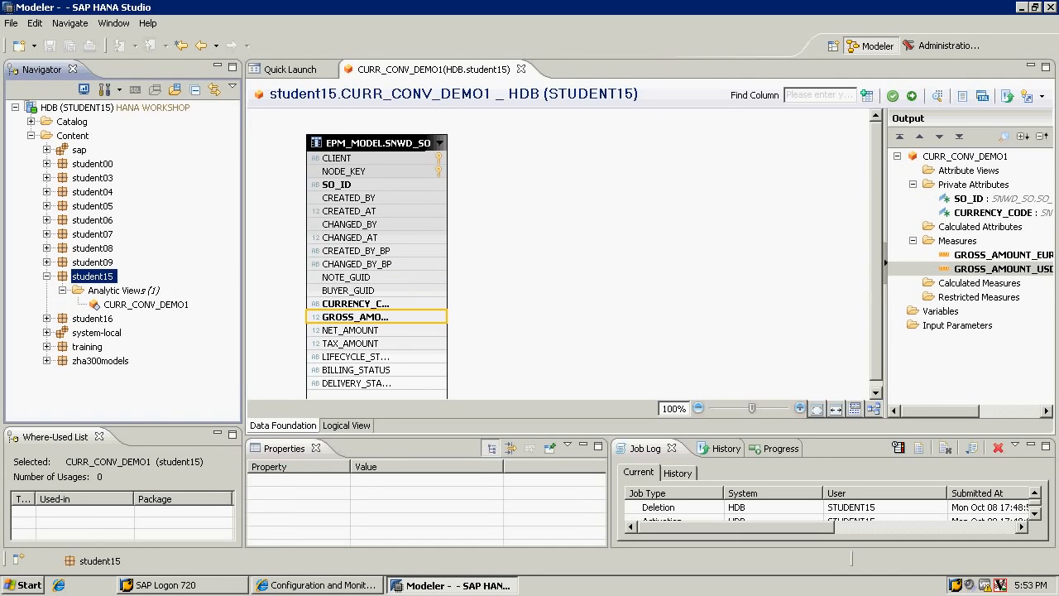
pyautogui.rightClick(145, 304)
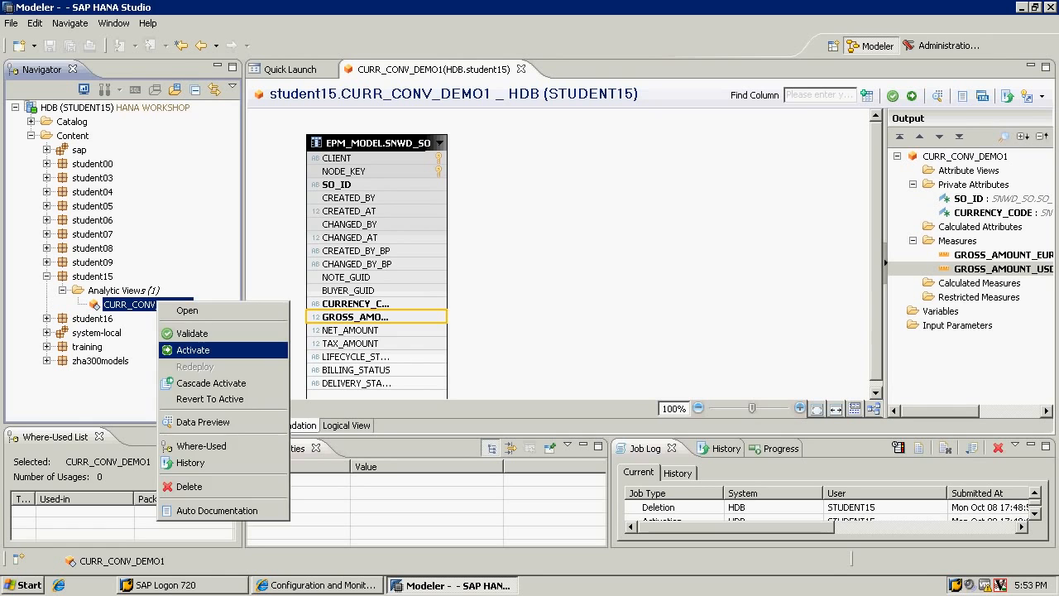
pyautogui.click(192, 350)
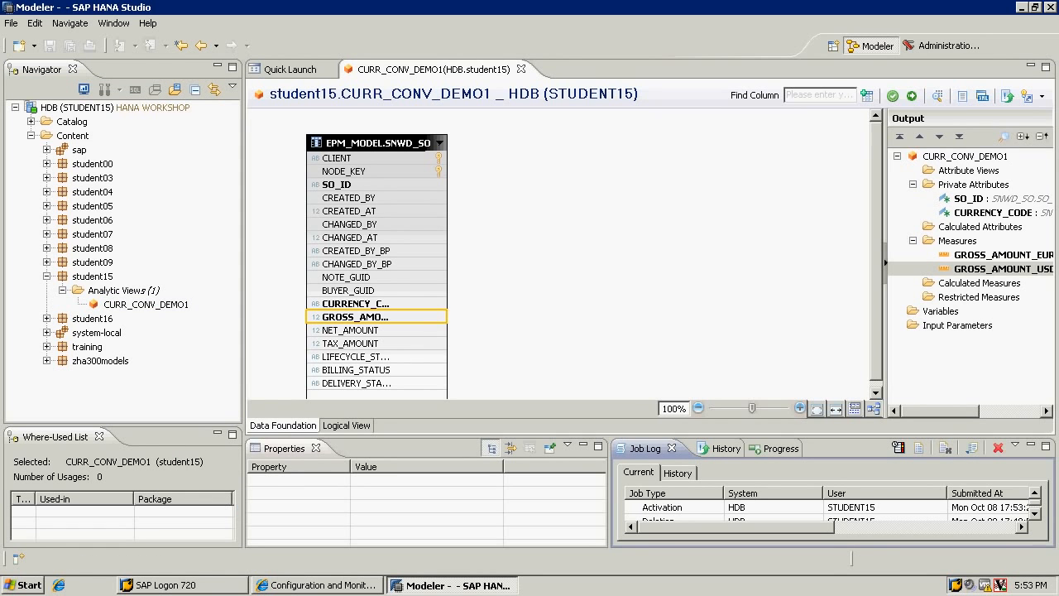
pyautogui.rightClick(146, 304)
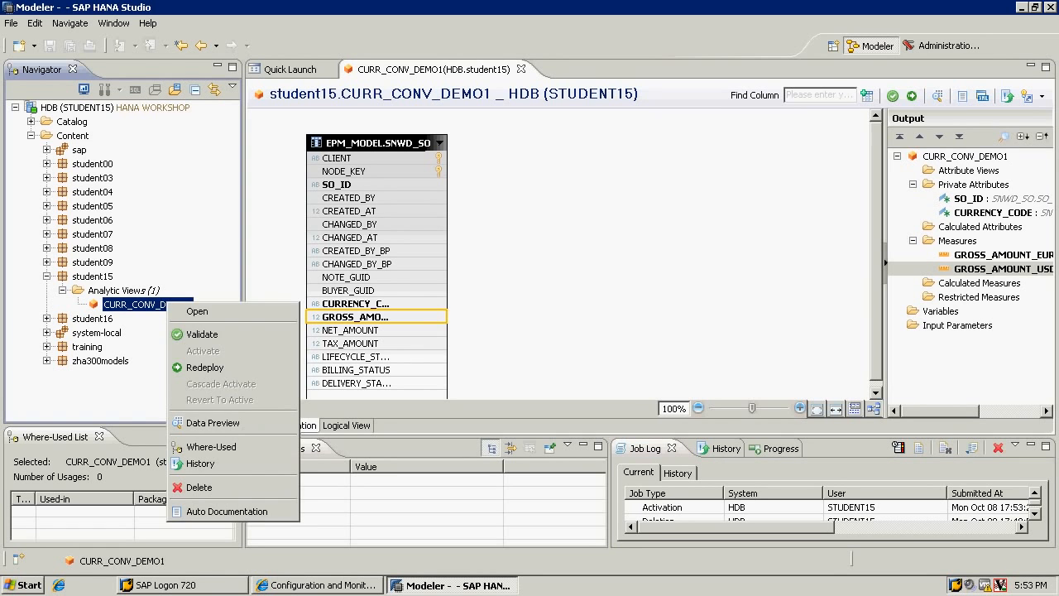
# Preview CURR_CONV_DEMO1's raw data, showing 2000 rows with EUR and USD amounts
pyautogui.click(213, 423)
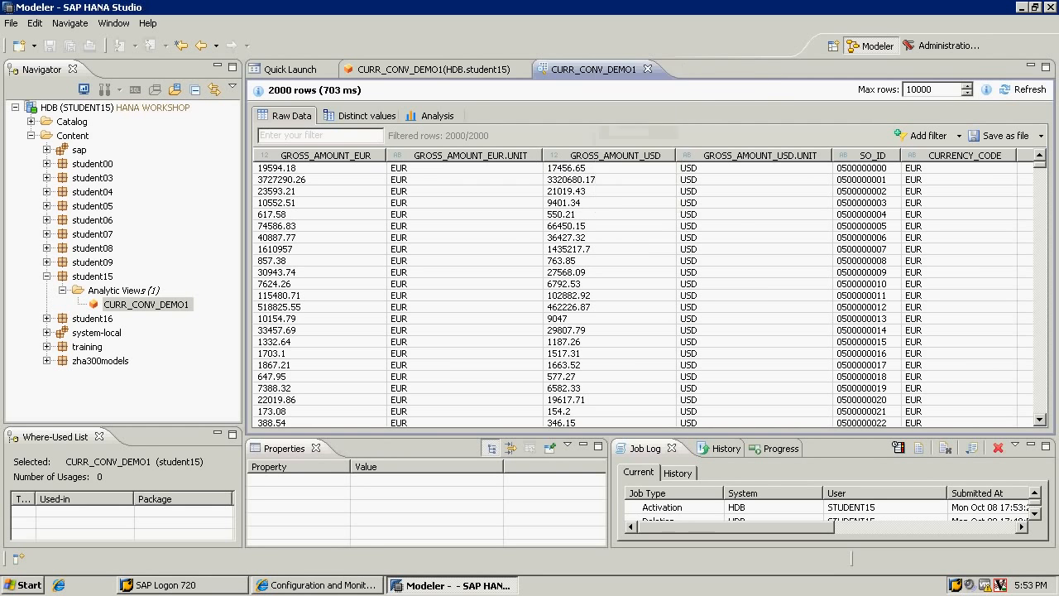
# Start a new analytic view named CURR_CONV_DEMO2 from the Analytic Views folder
pyautogui.rightClick(123, 290)
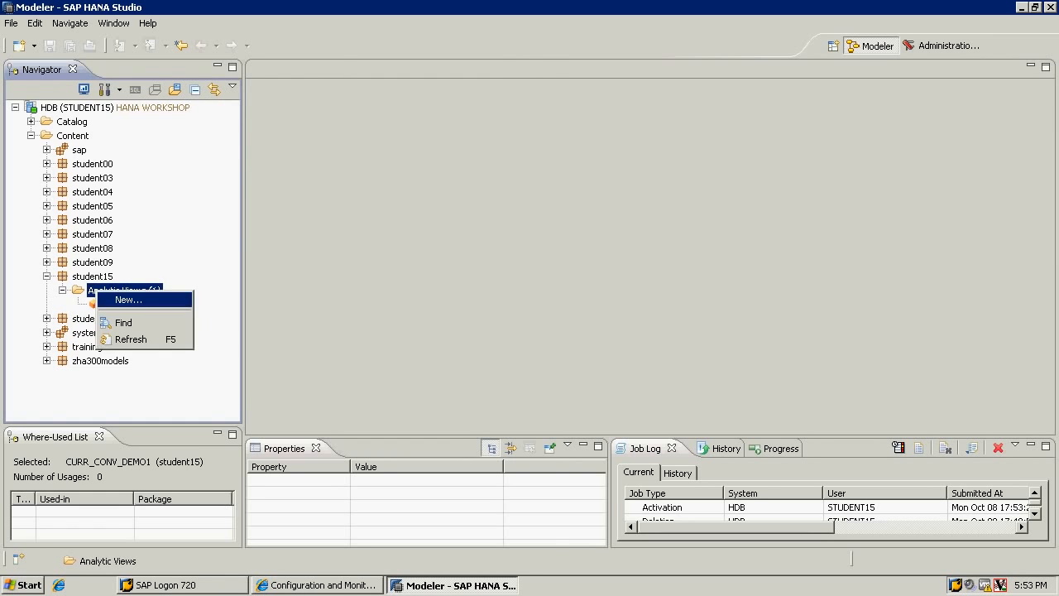
pyautogui.click(128, 300)
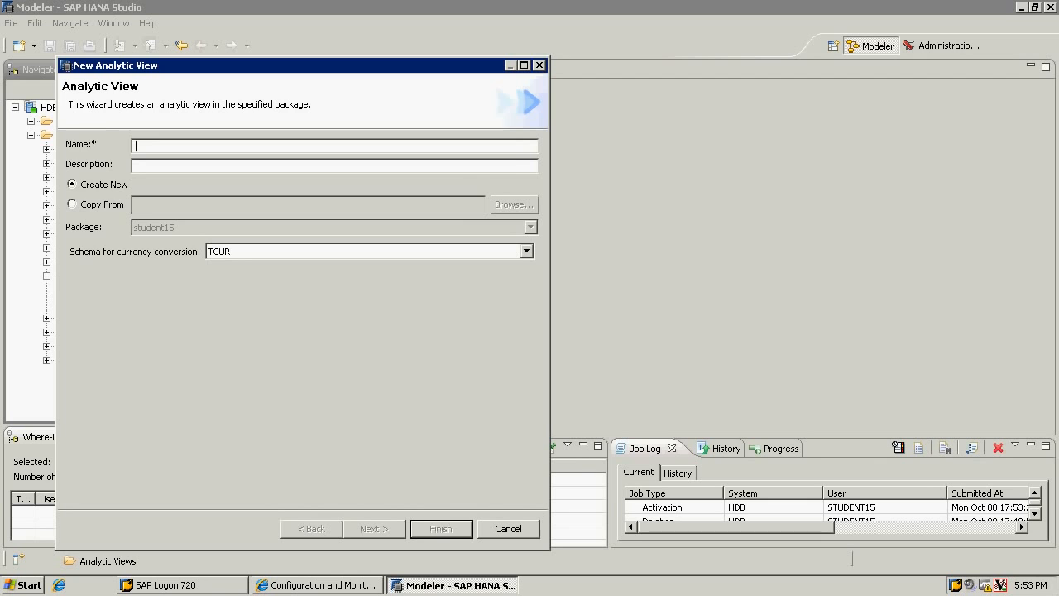
pyautogui.write('CURR_DE')
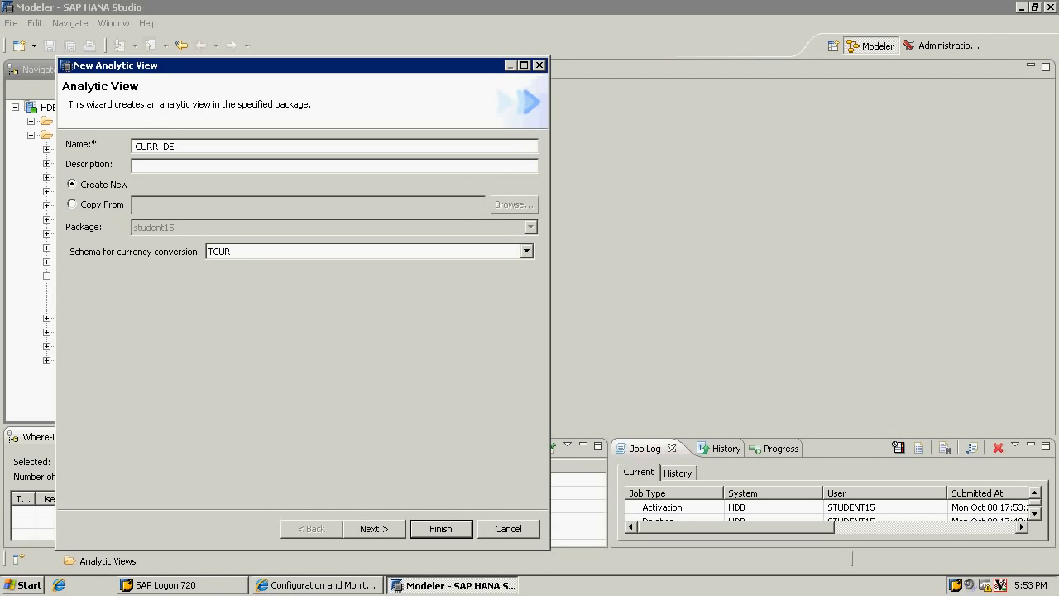
pyautogui.press('BackSpace')
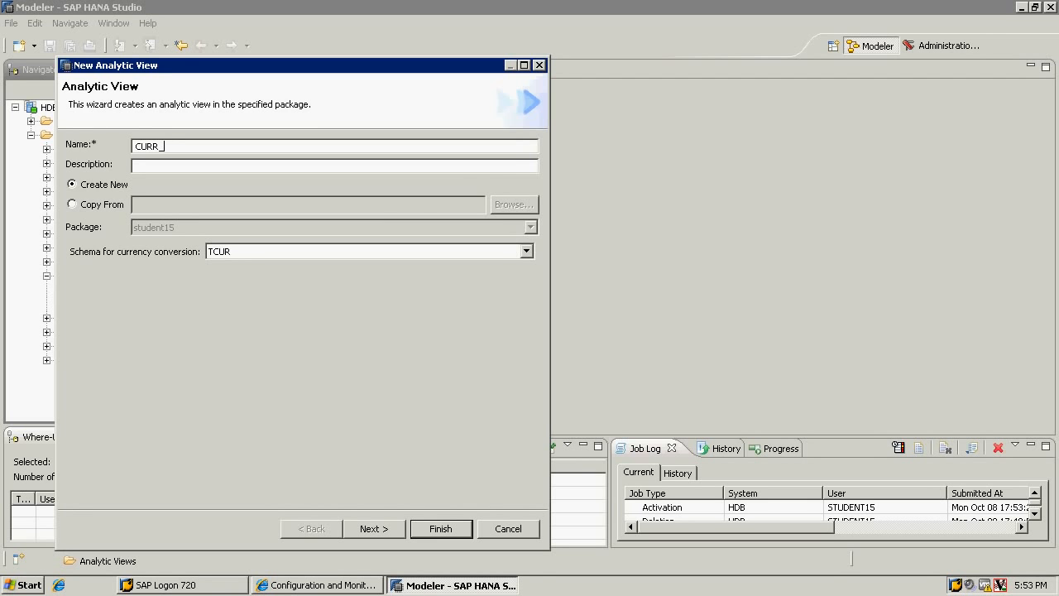
pyautogui.write('CONV_D')
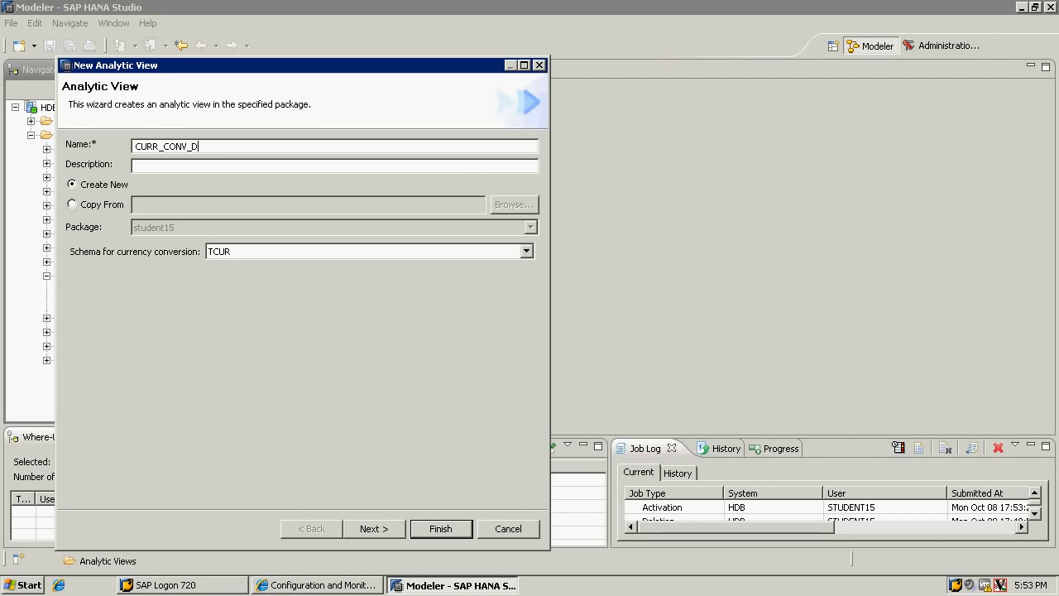
pyautogui.write('EMO2')
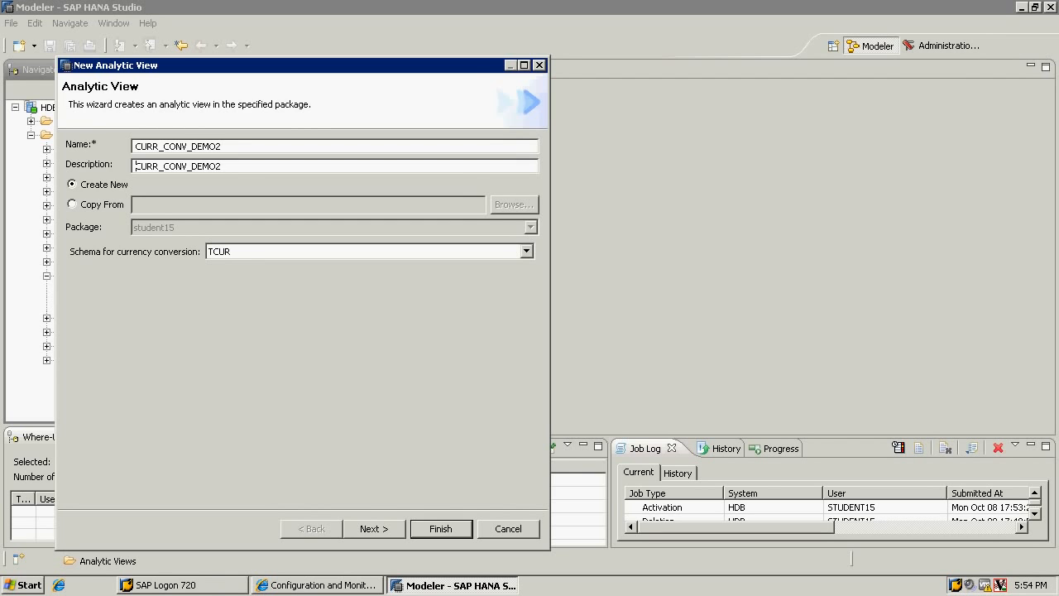
# Proceed to table selection and expand EPM_MODEL > Tables to reach SNWD_PO
pyautogui.click(373, 529)
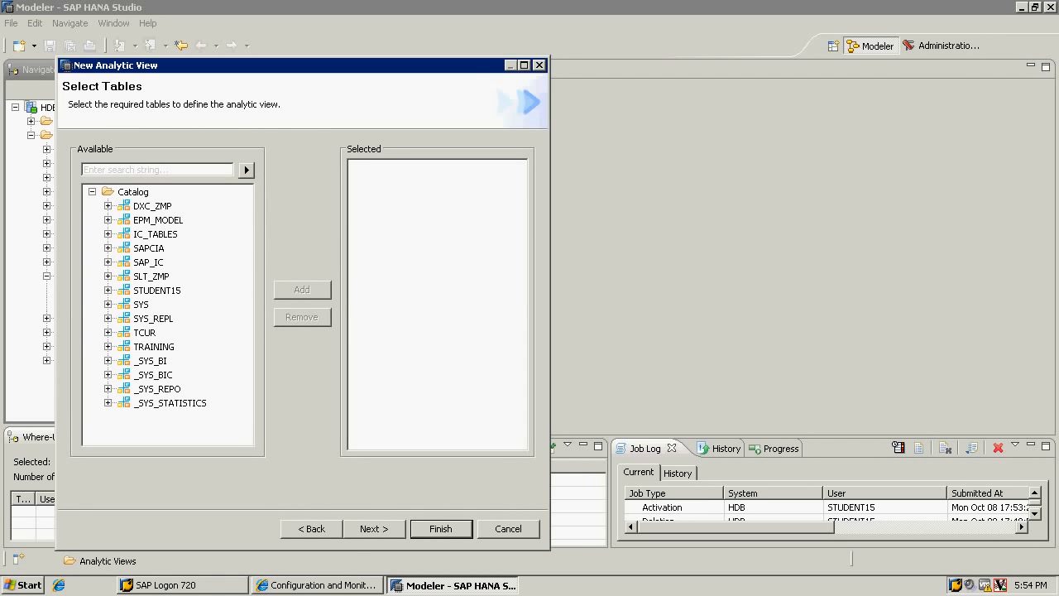
pyautogui.click(107, 220)
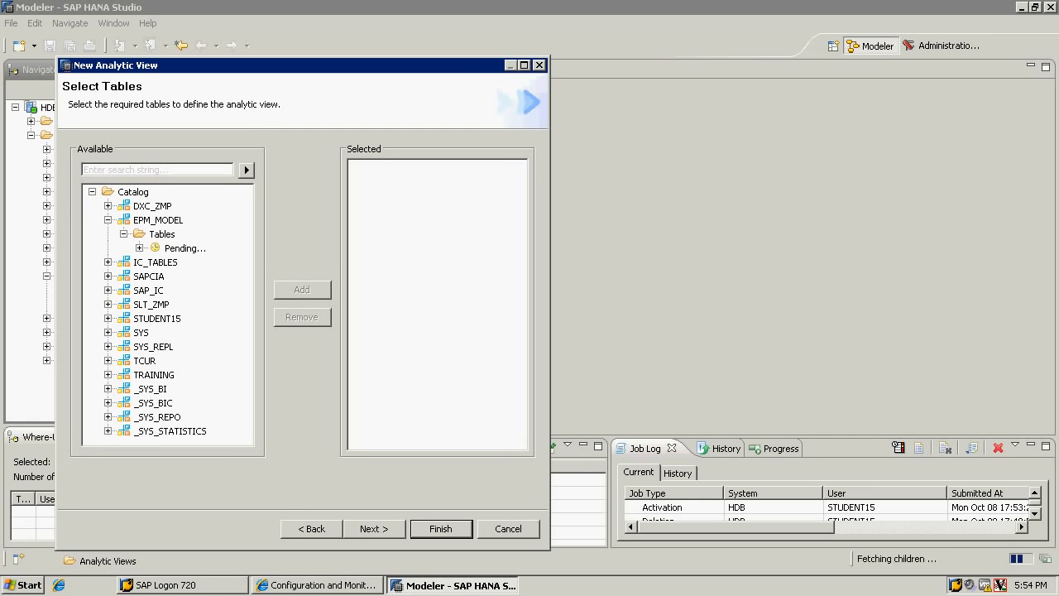
pyautogui.click(122, 233)
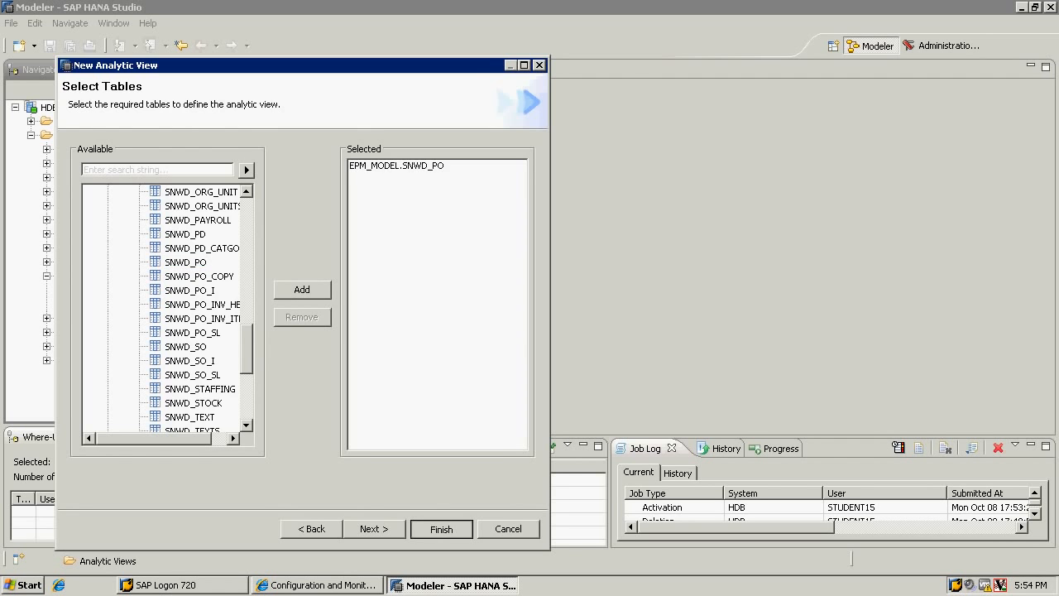
# Finish the wizard, add PO_ID and CURRENCY_CODE as attributes, and rename the measure GROSS_AMOUNT_BASE
pyautogui.click(441, 529)
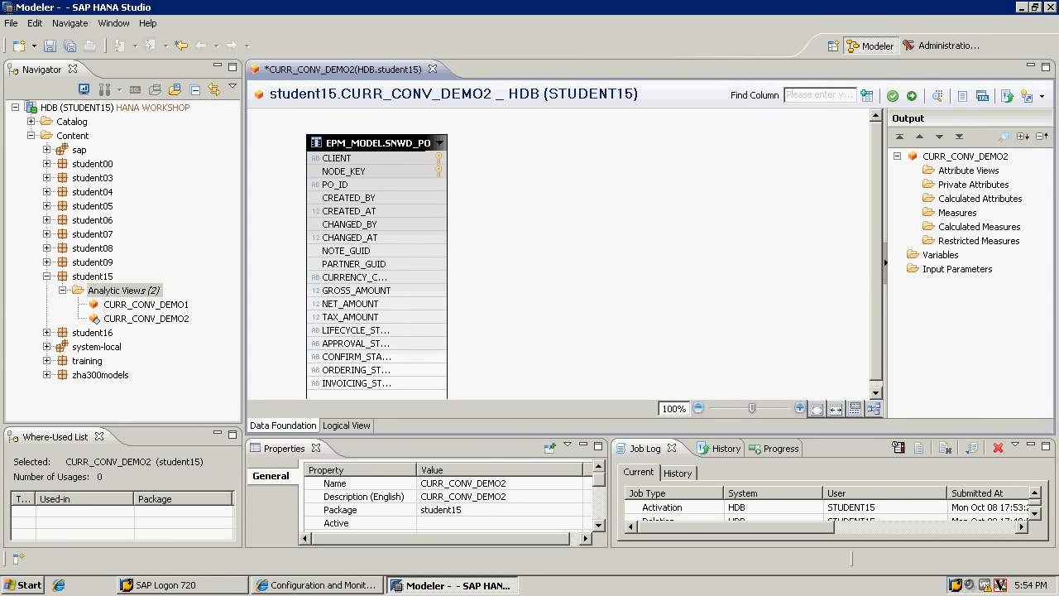
pyautogui.rightClick(335, 184)
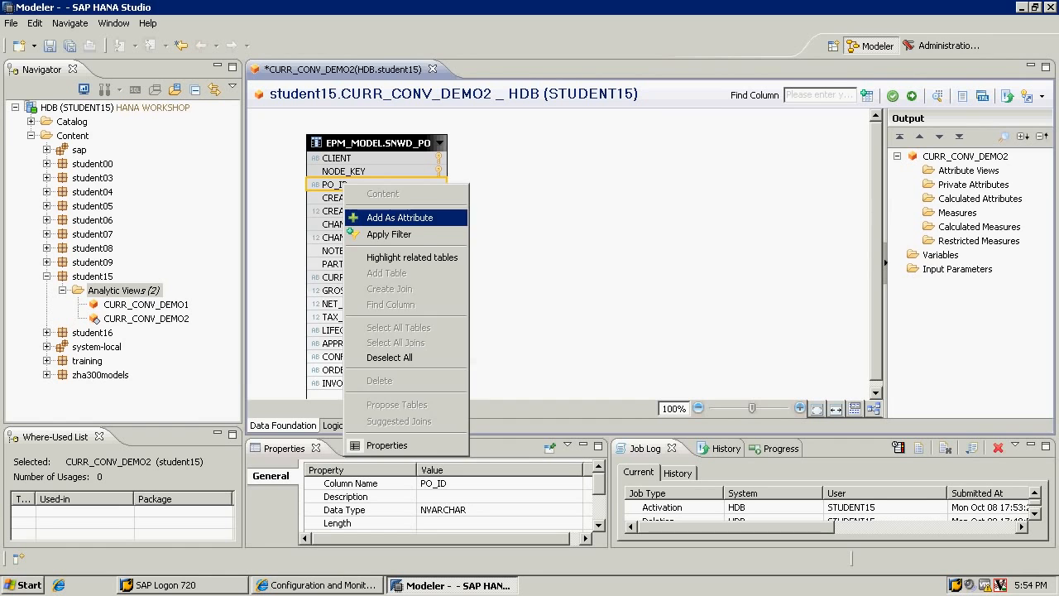
pyautogui.click(400, 217)
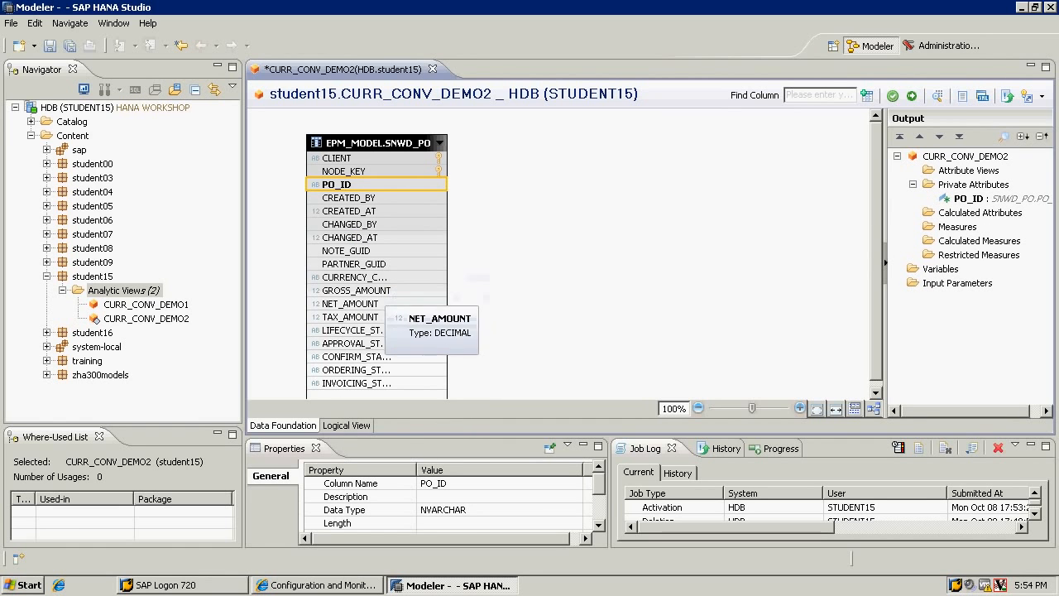
pyautogui.rightClick(353, 276)
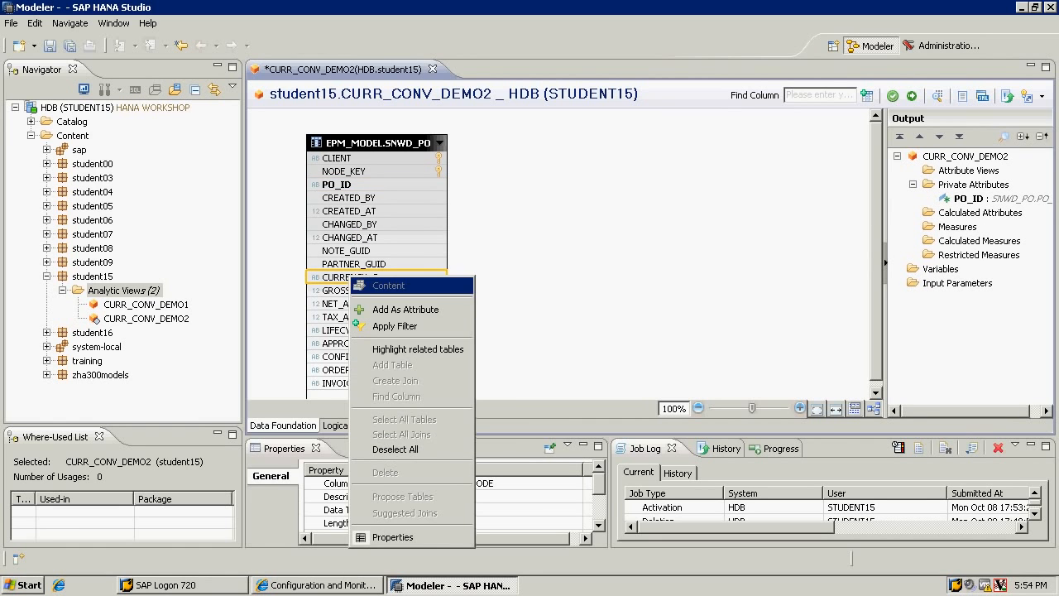
pyautogui.click(404, 309)
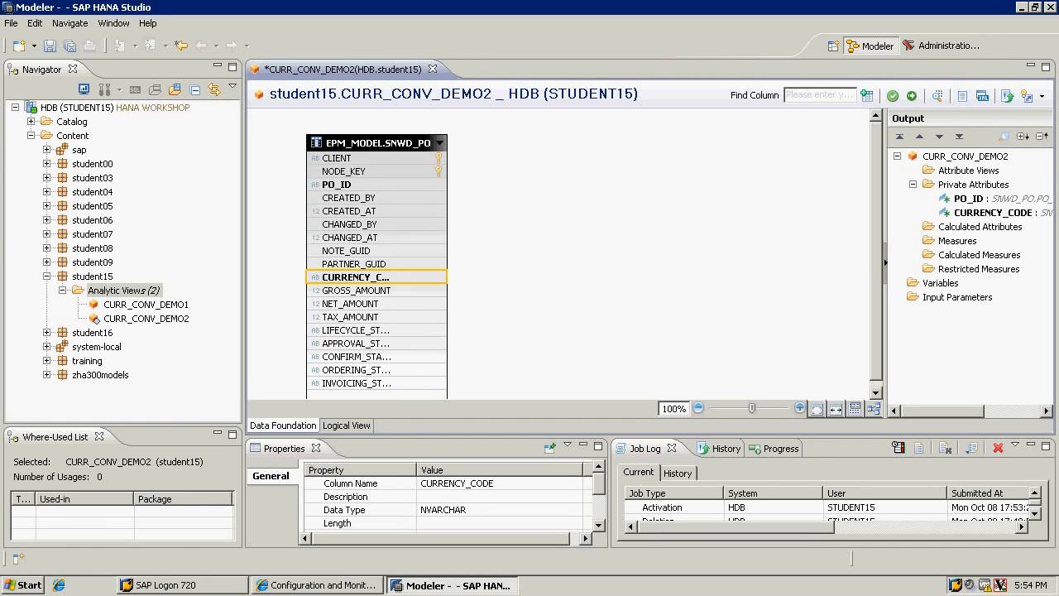
pyautogui.moveTo(356, 290)
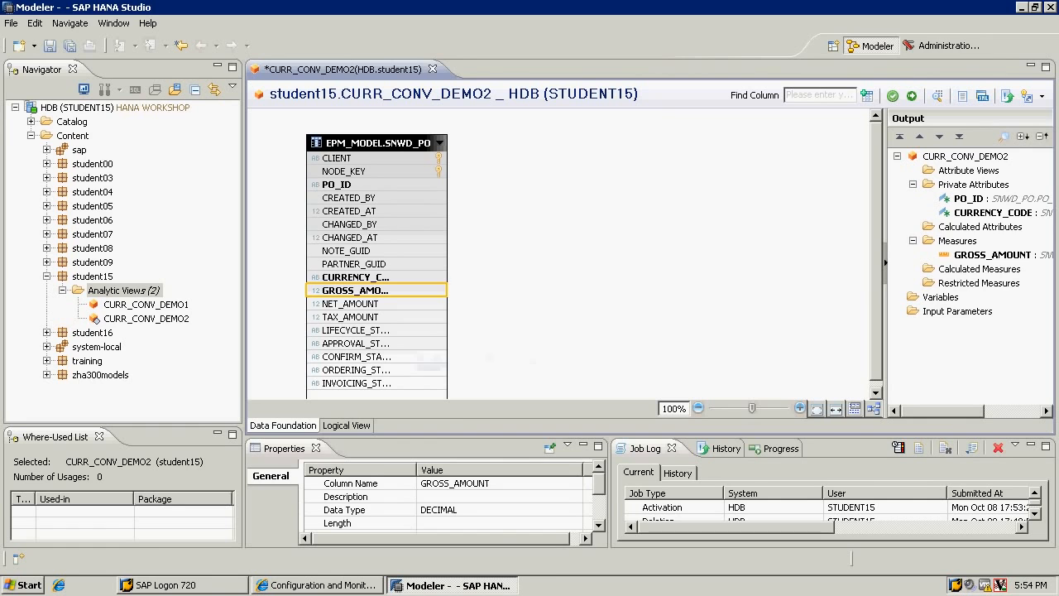
pyautogui.click(994, 254)
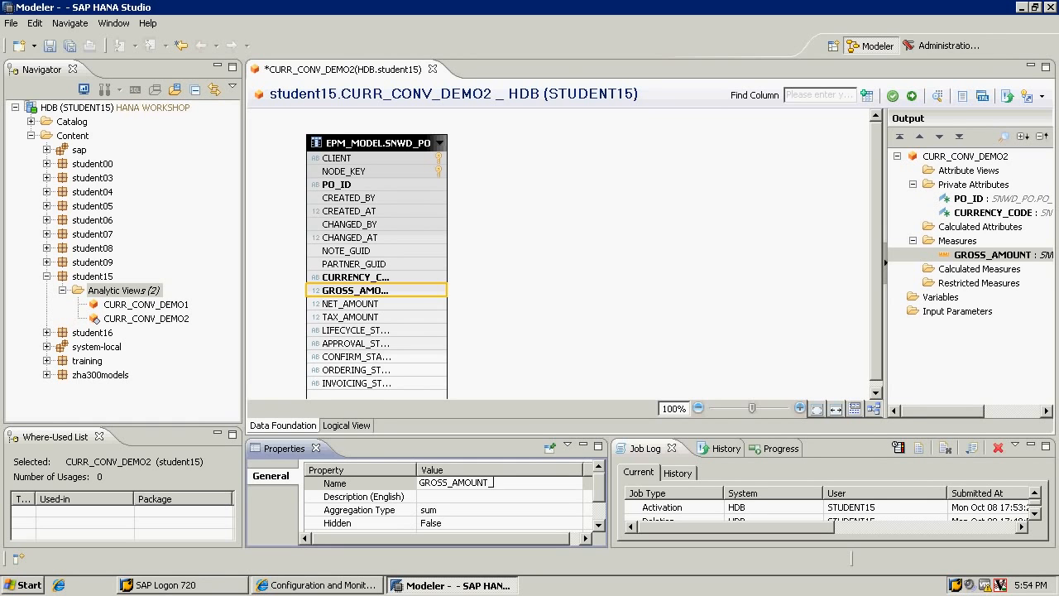
pyautogui.write('_BASE')
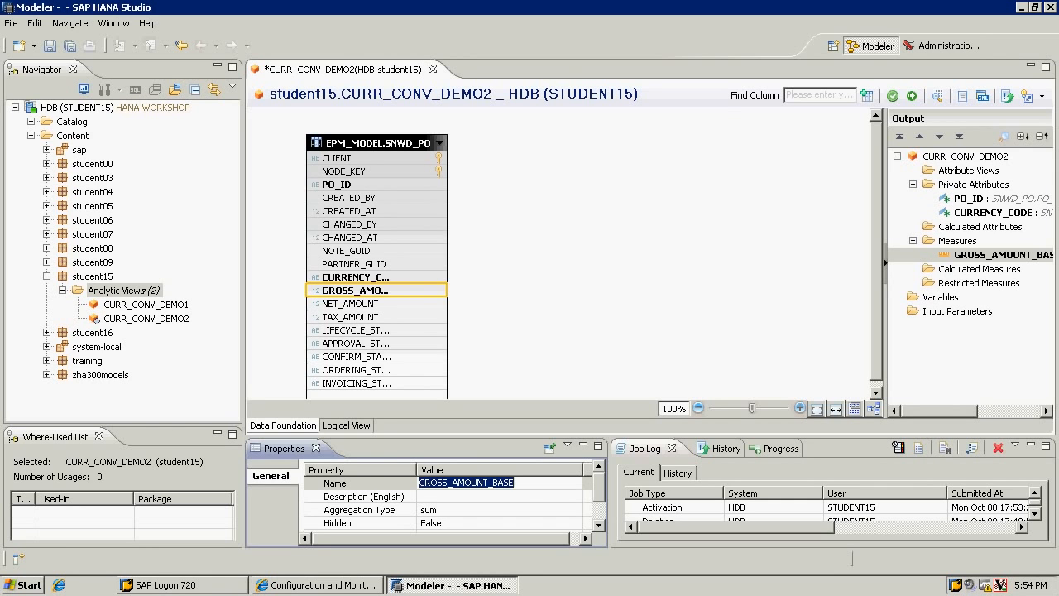
# Set GROSS_AMOUNT_BASE to Amount with Currency, currency from the CURRENCY_CODE attribute
pyautogui.scroll(-3)
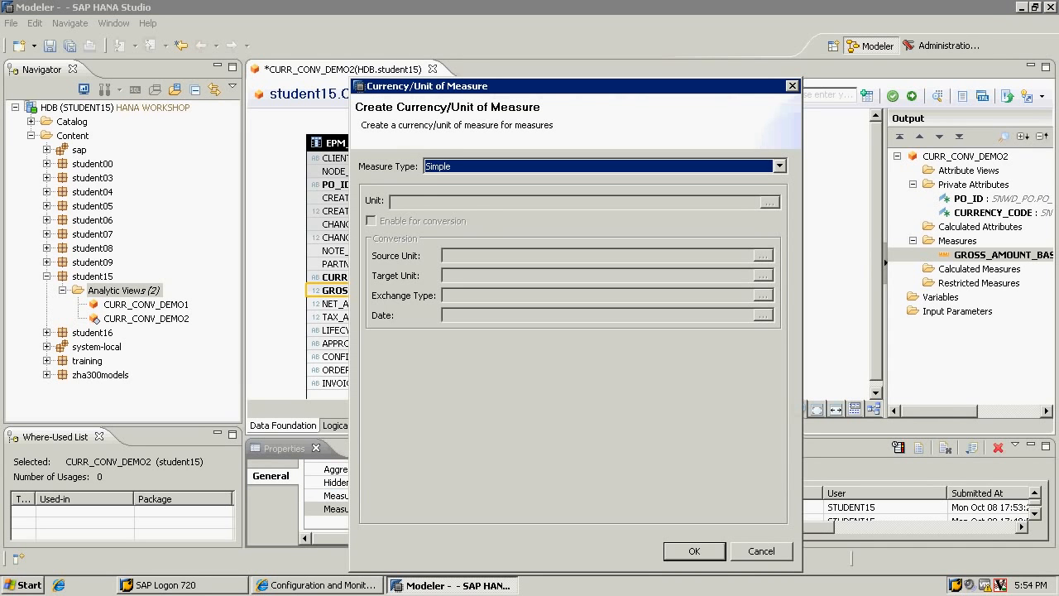
pyautogui.click(776, 165)
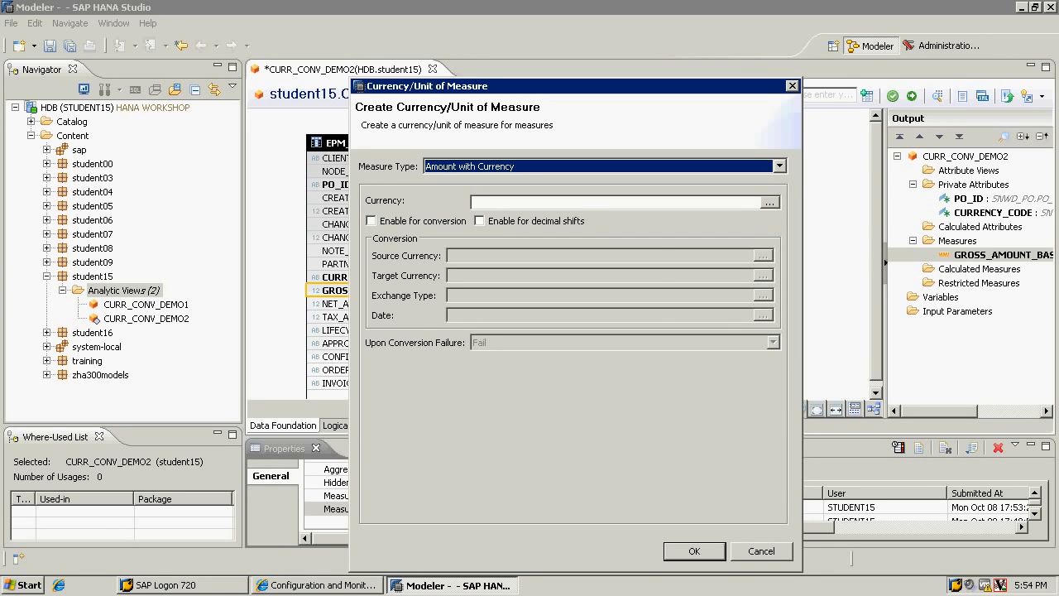
pyautogui.click(771, 202)
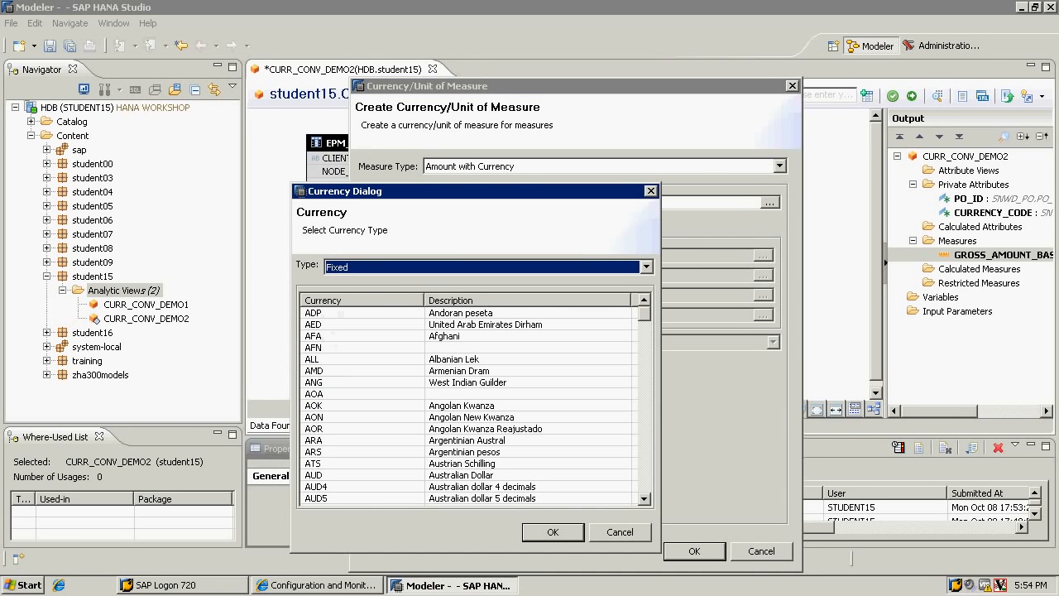
pyautogui.click(645, 266)
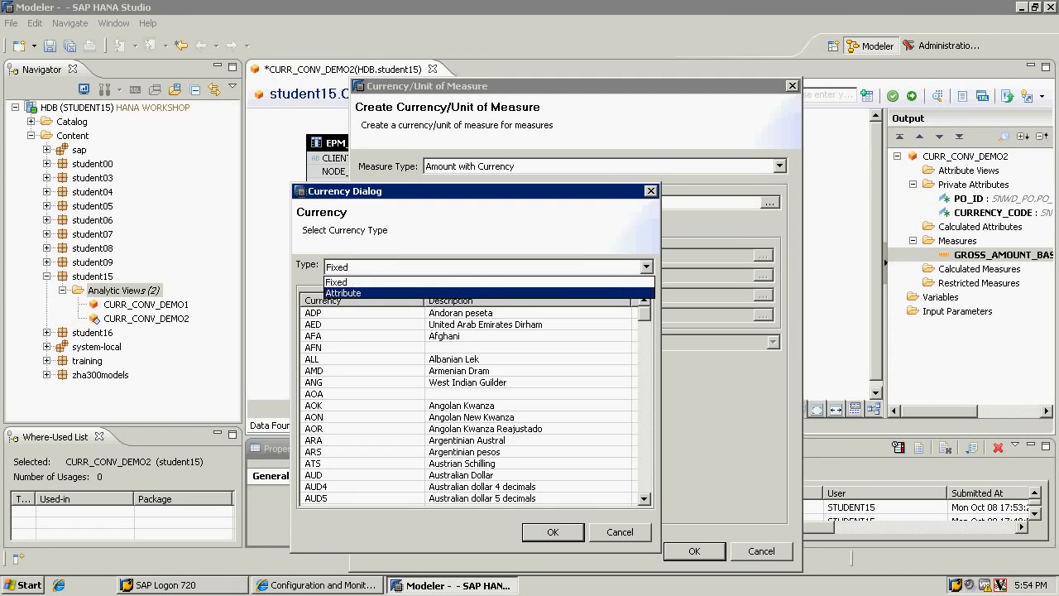
pyautogui.click(343, 293)
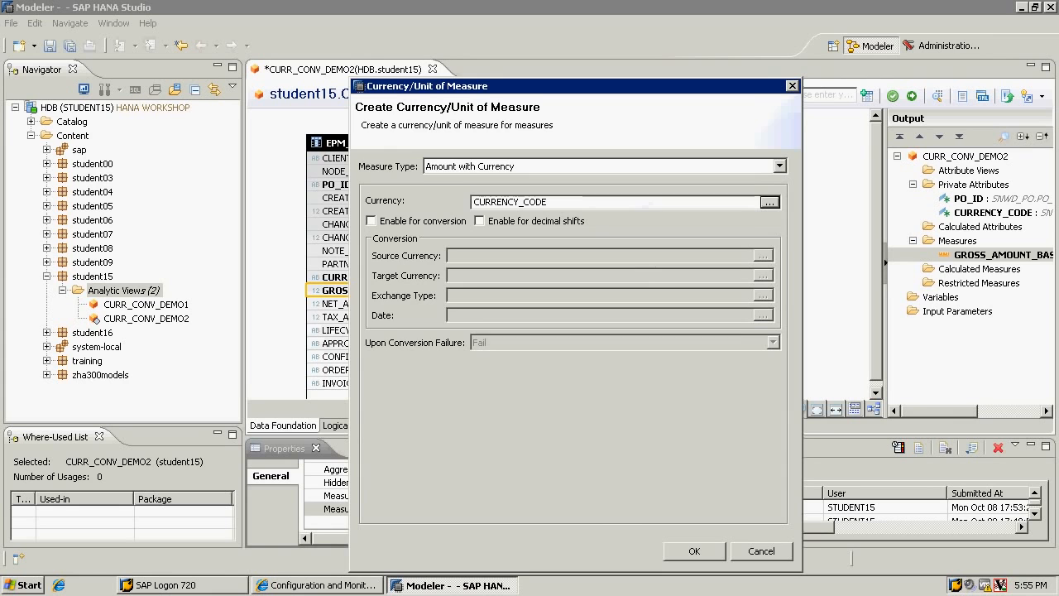
pyautogui.click(695, 551)
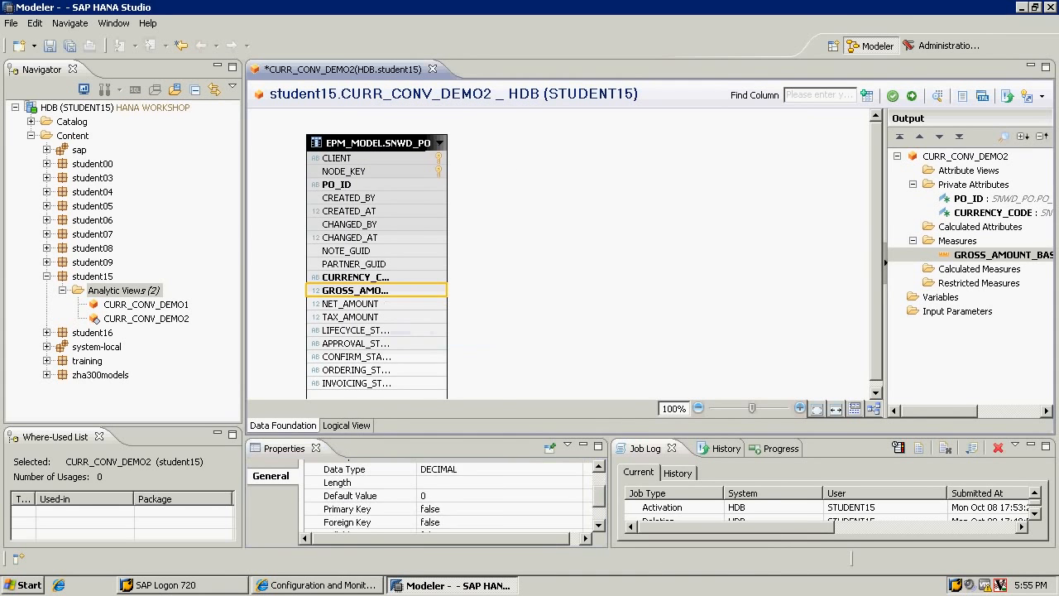
# Add GROSS_AMOUNT as a second measure and rename it GROSS_AMOUNT_USD
pyautogui.rightClick(352, 290)
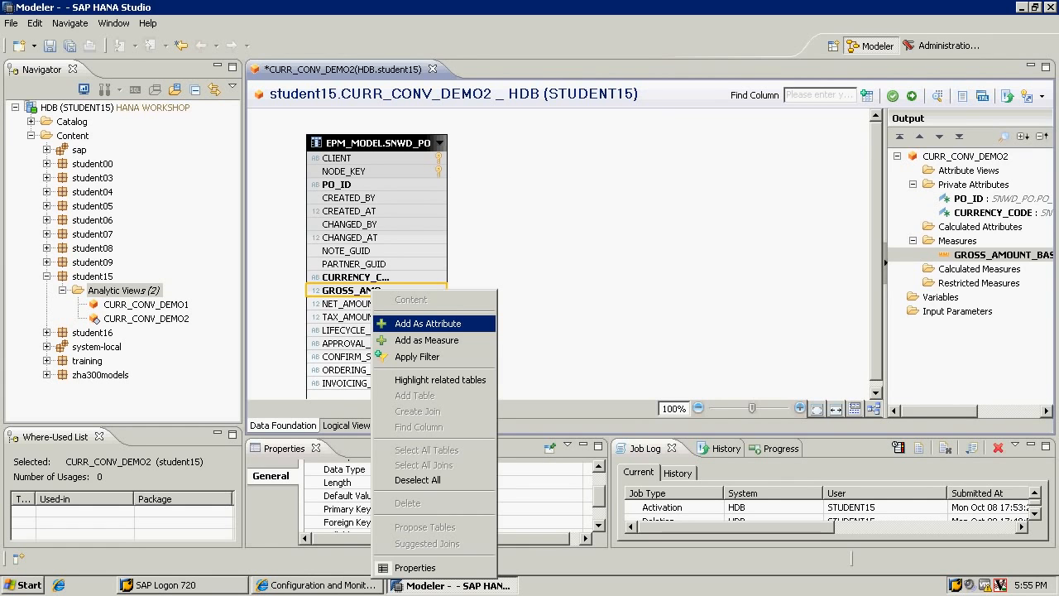
pyautogui.click(427, 340)
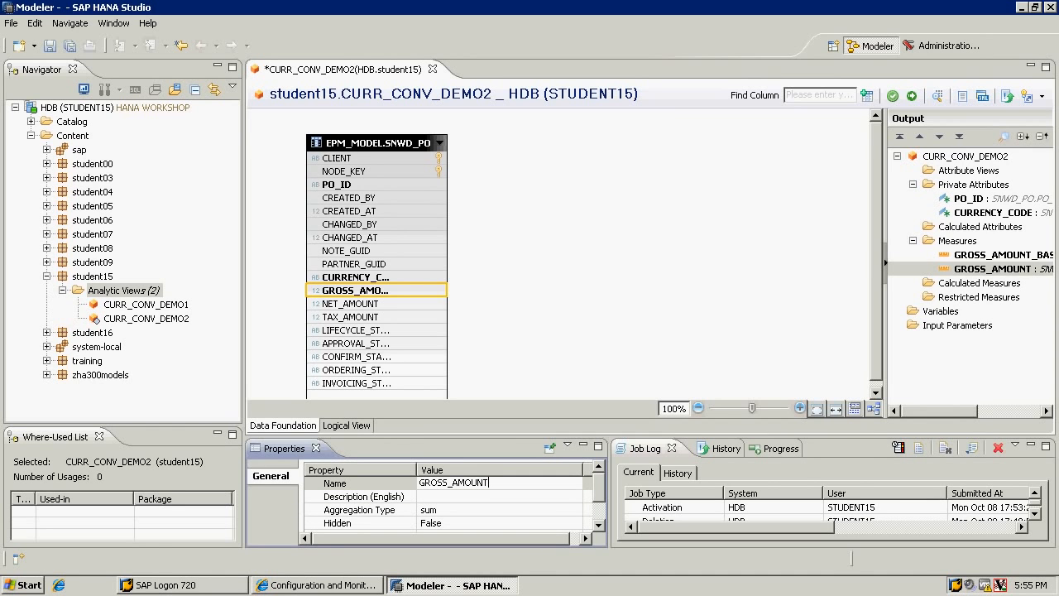
pyautogui.write('_U')
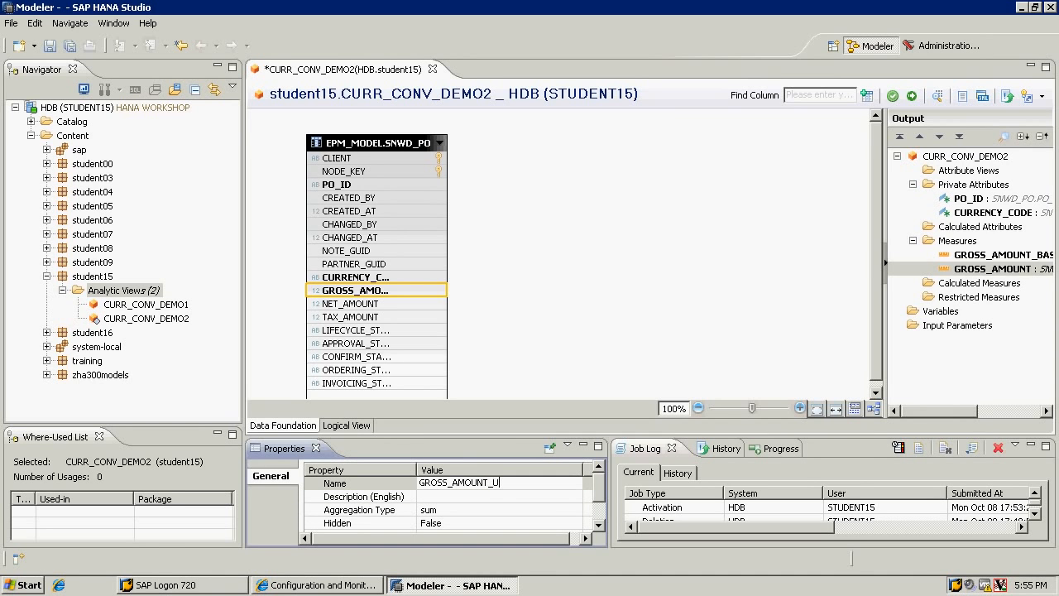
pyautogui.write('SD')
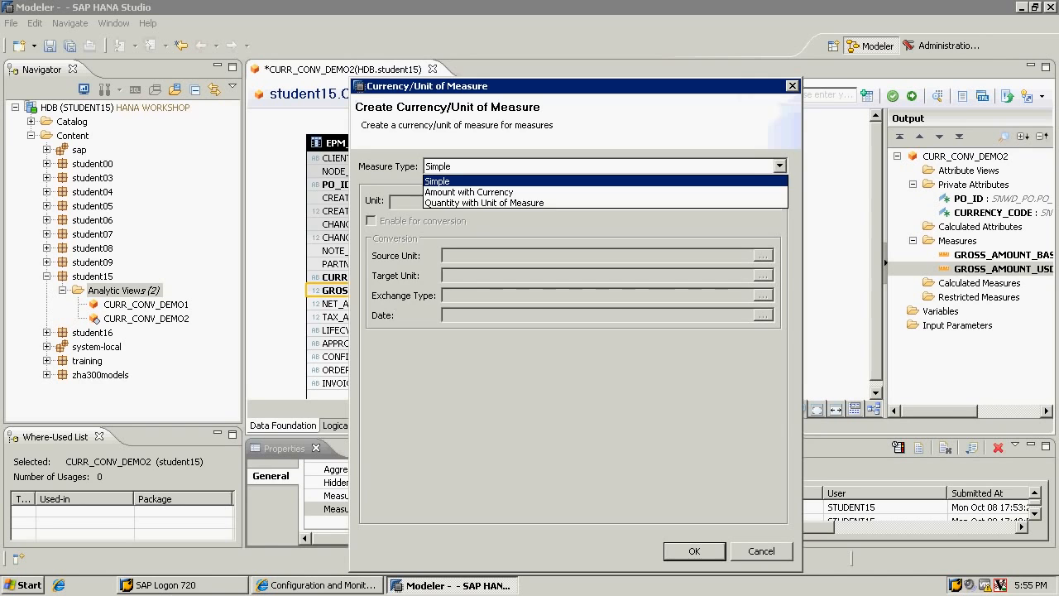
# Make GROSS_AMOUNT_USD an amount with currency USD, source currency CURRENCY_CODE
pyautogui.click(469, 192)
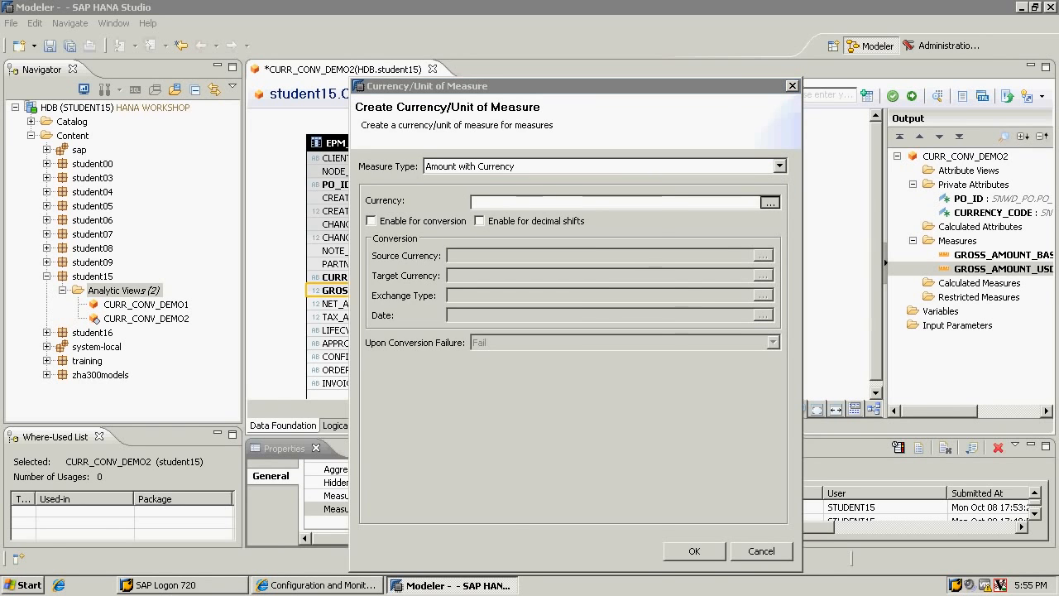
pyautogui.click(770, 201)
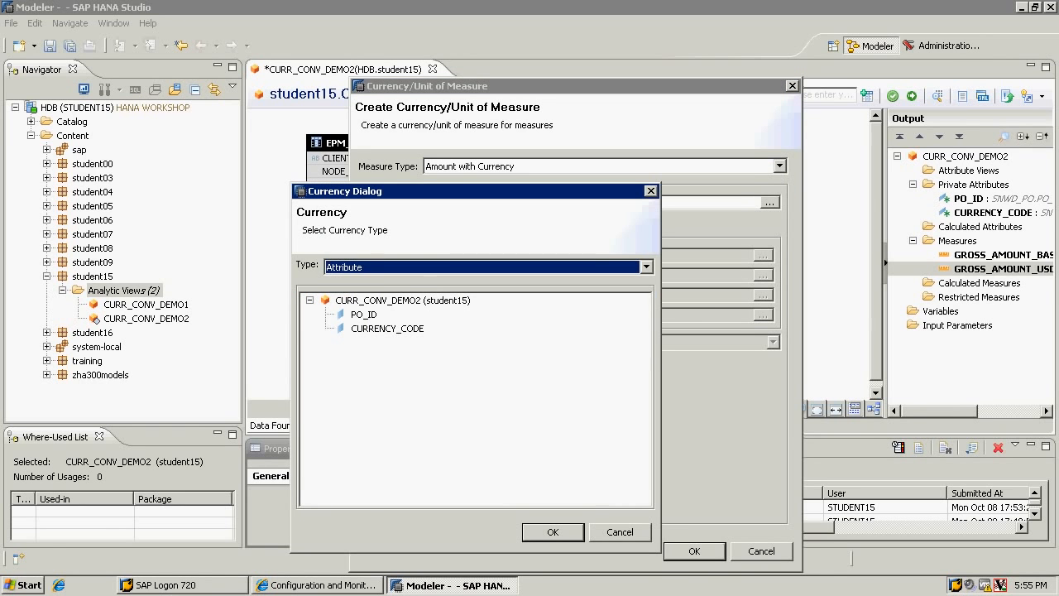
pyautogui.click(645, 267)
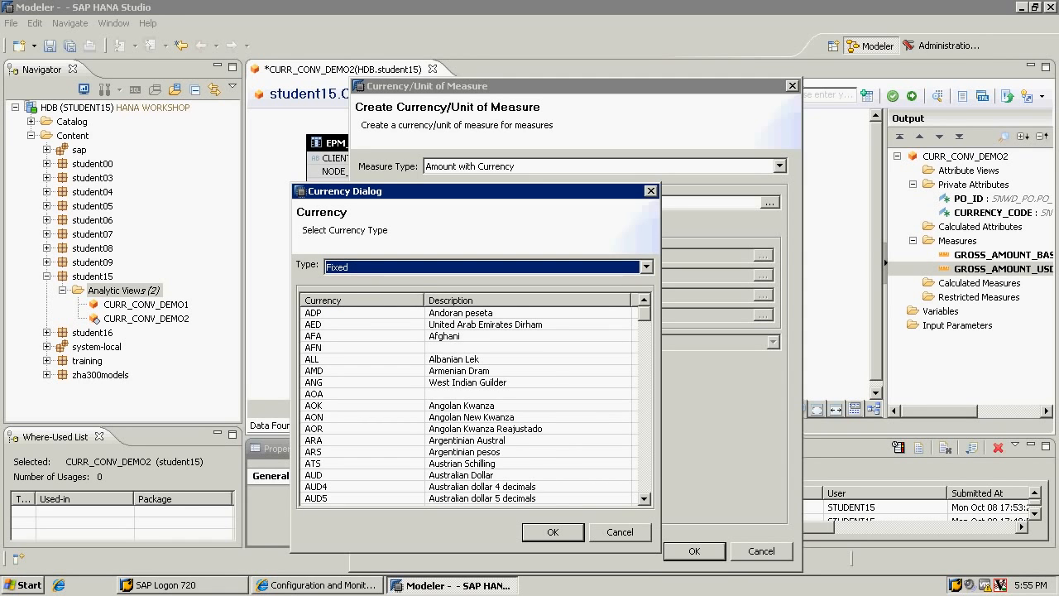
pyautogui.scroll(-3)
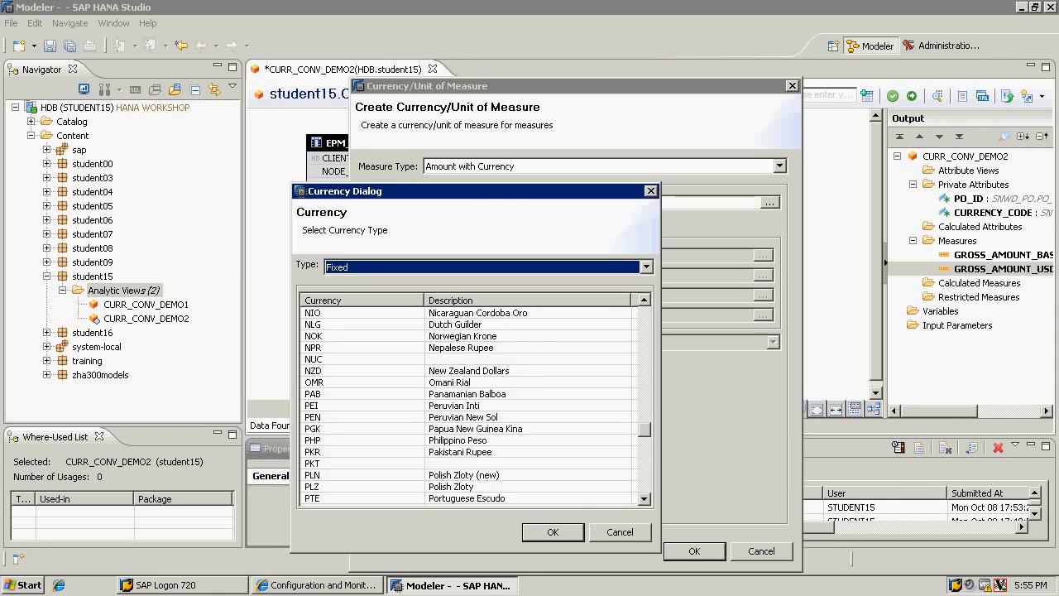
pyautogui.scroll(-3)
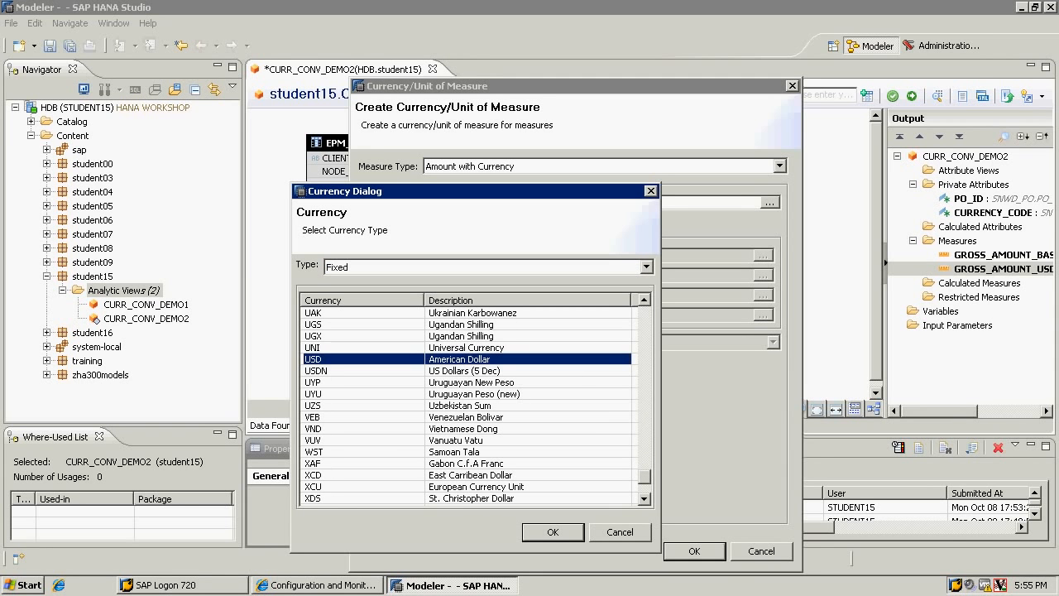
pyautogui.click(553, 531)
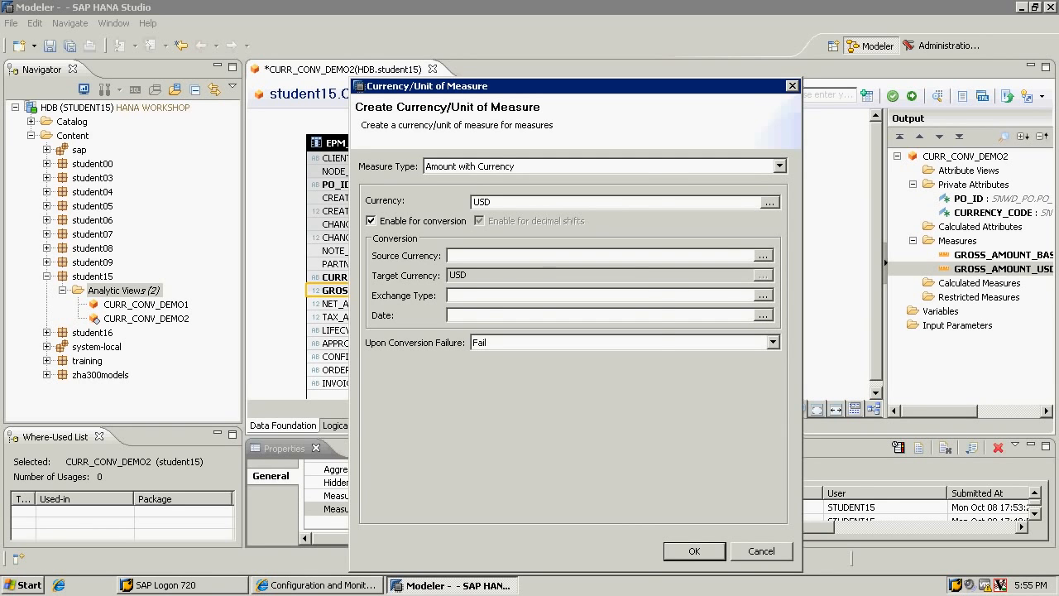
pyautogui.click(769, 202)
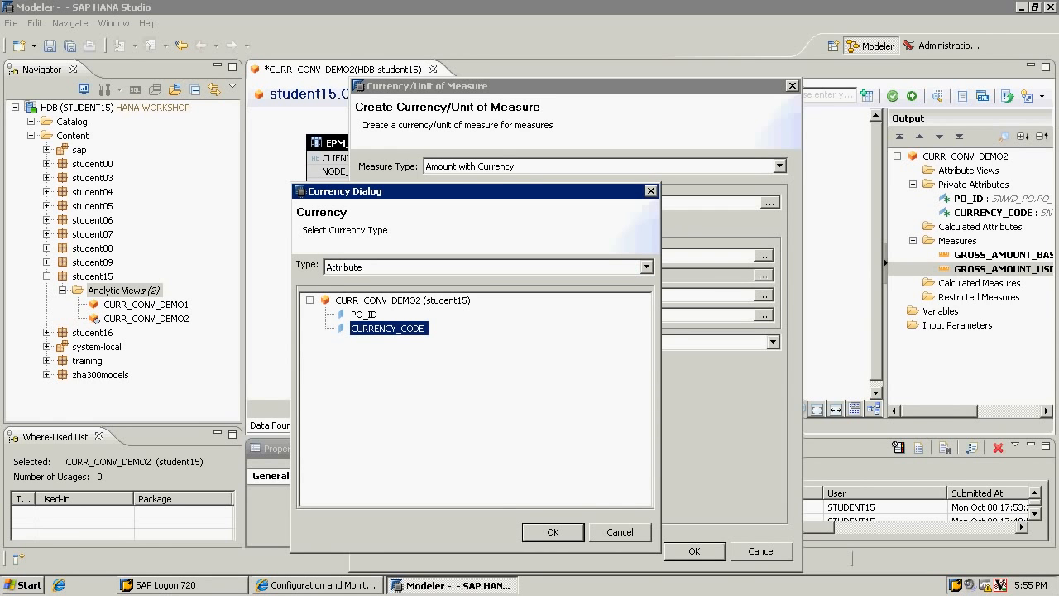
pyautogui.click(552, 531)
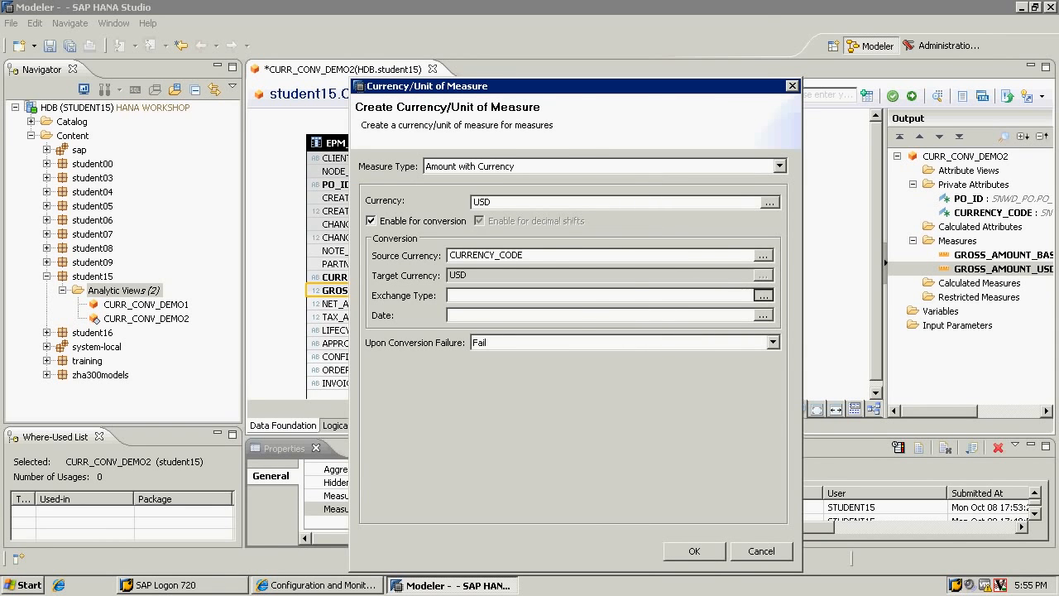
# Set exchange type 1003 and fixed conversion date 20111212, then confirm
pyautogui.click(762, 295)
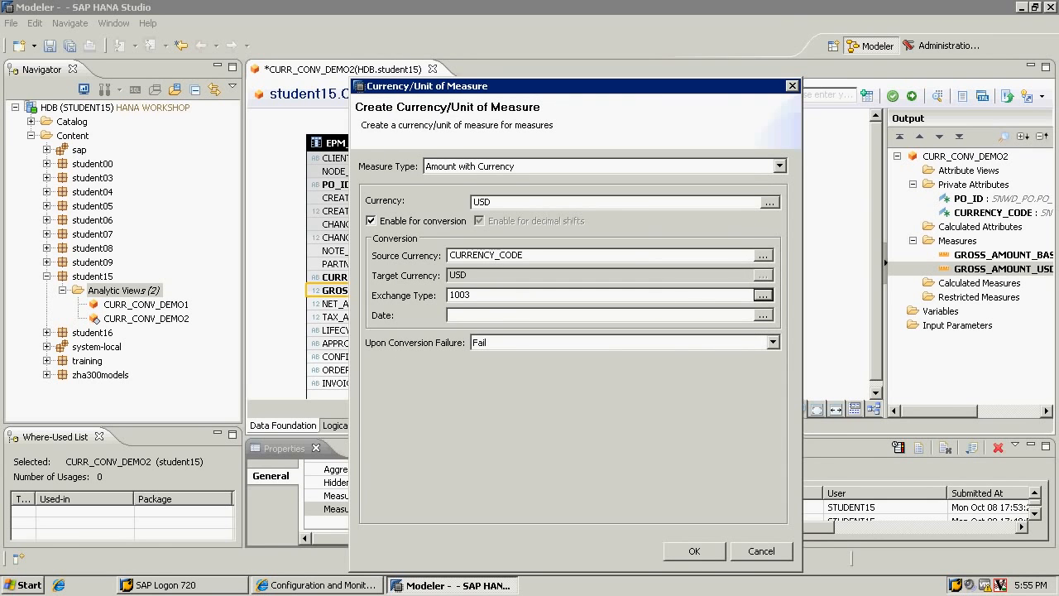
pyautogui.click(762, 315)
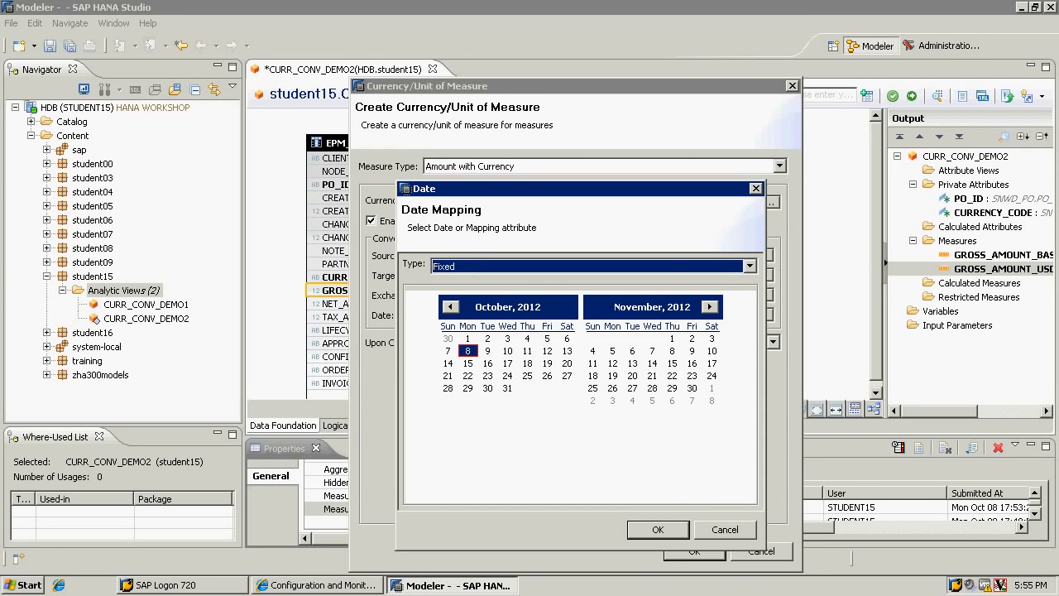
pyautogui.click(749, 265)
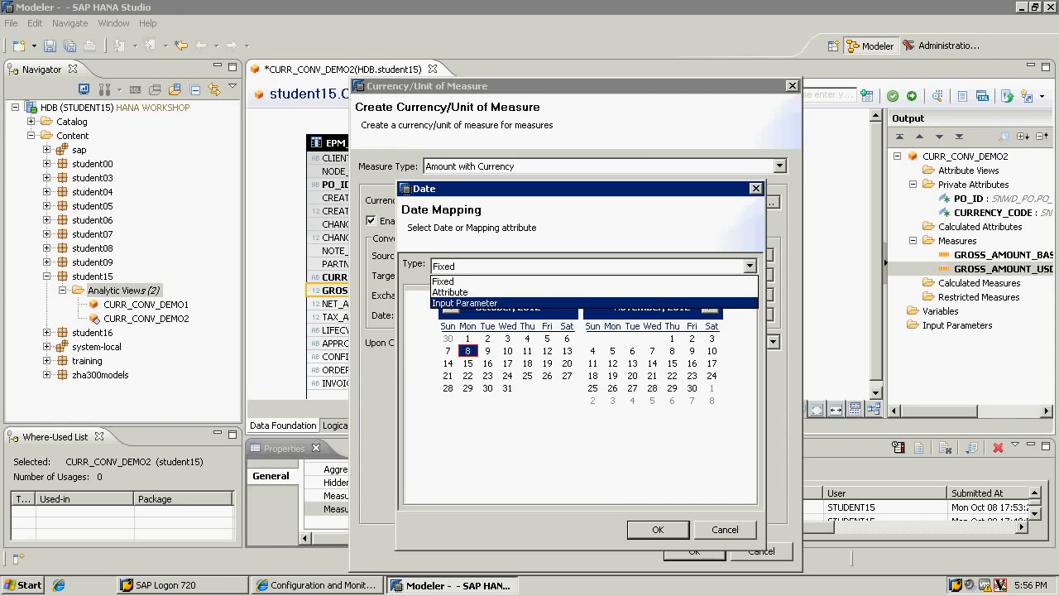
pyautogui.click(443, 265)
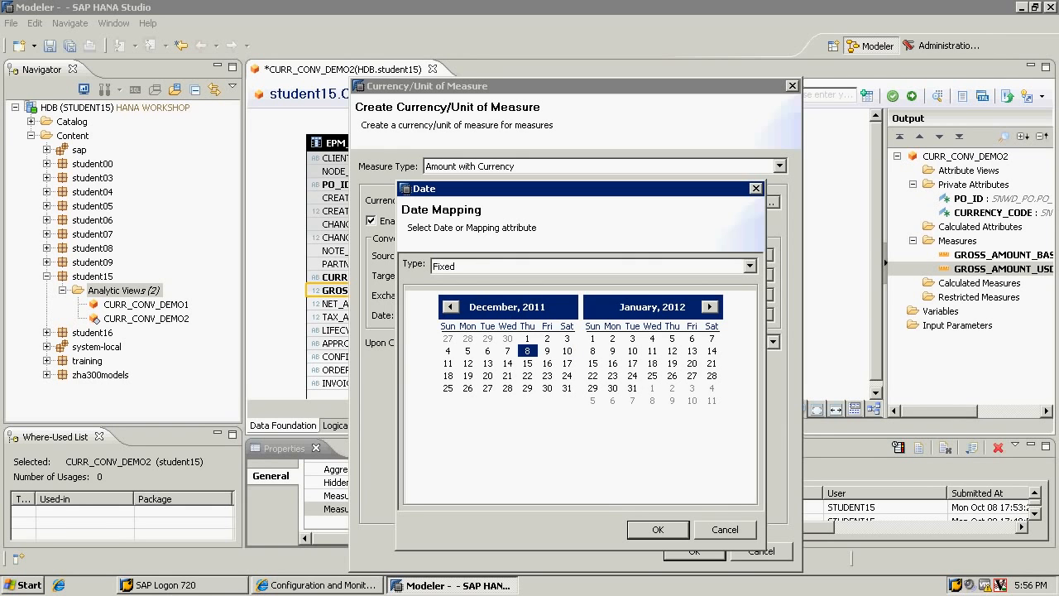
pyautogui.click(658, 530)
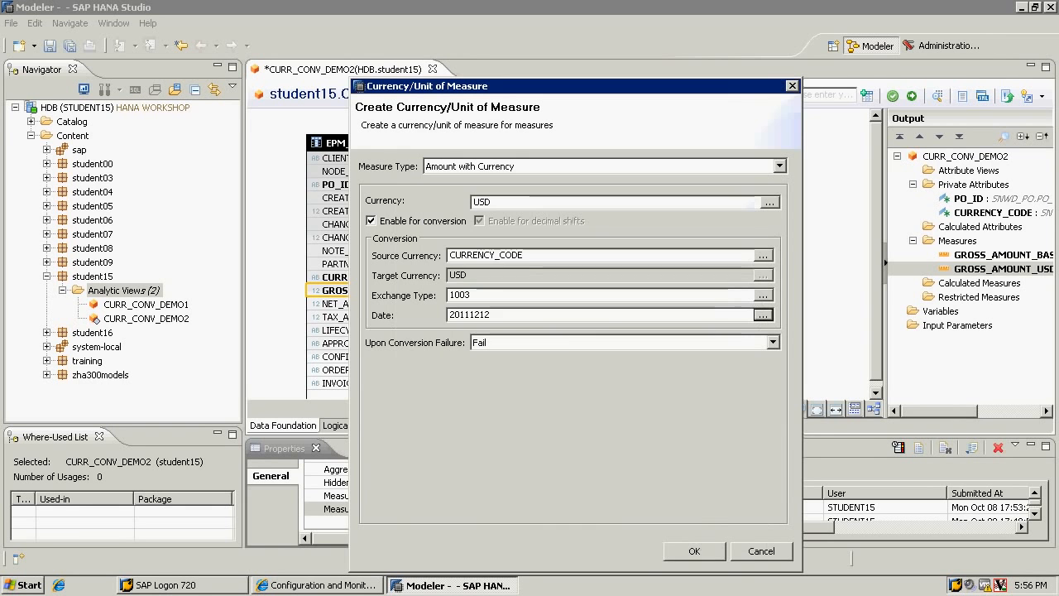
pyautogui.click(695, 551)
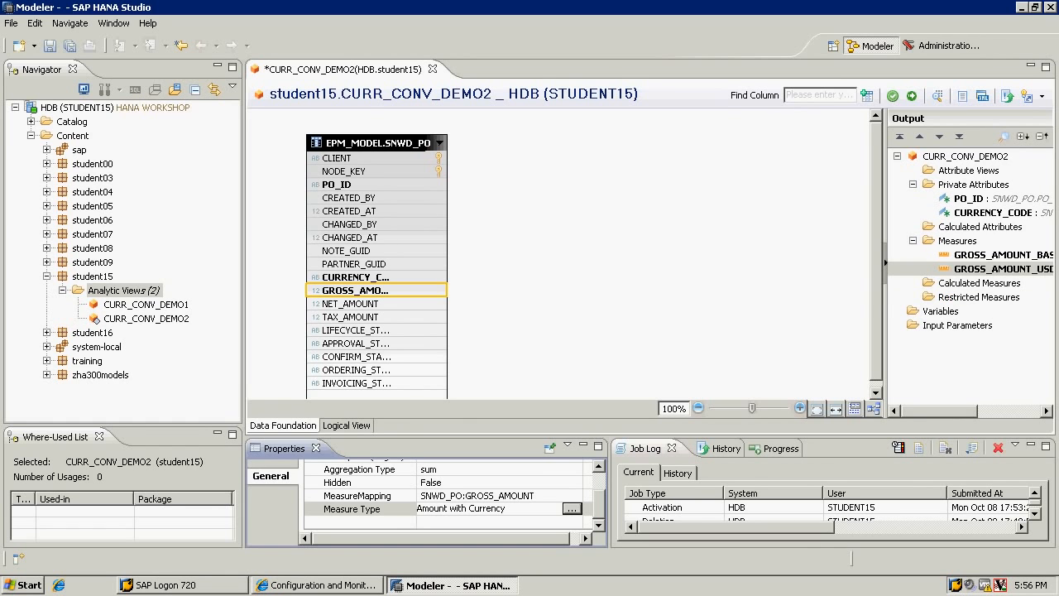
# Activate the CURR_CONV_DEMO2 view from the Navigator
pyautogui.rightClick(147, 319)
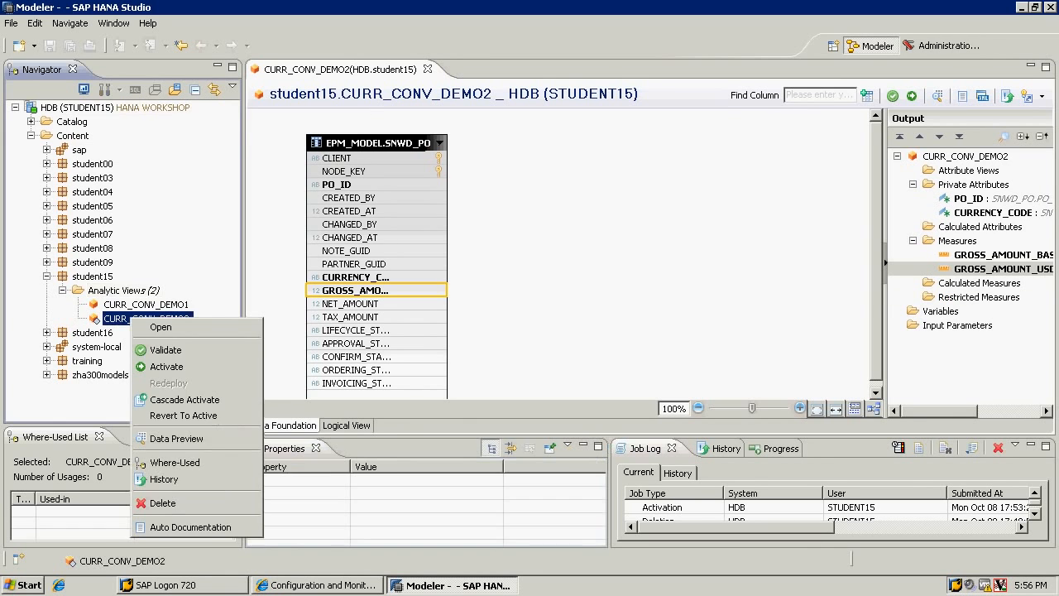
pyautogui.moveTo(183, 416)
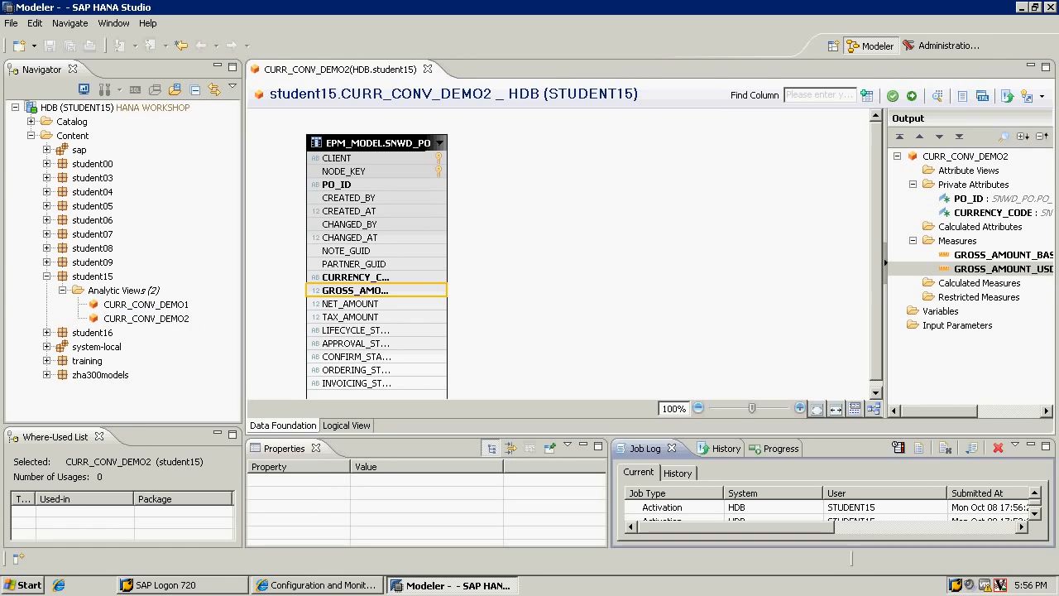
pyautogui.rightClick(146, 317)
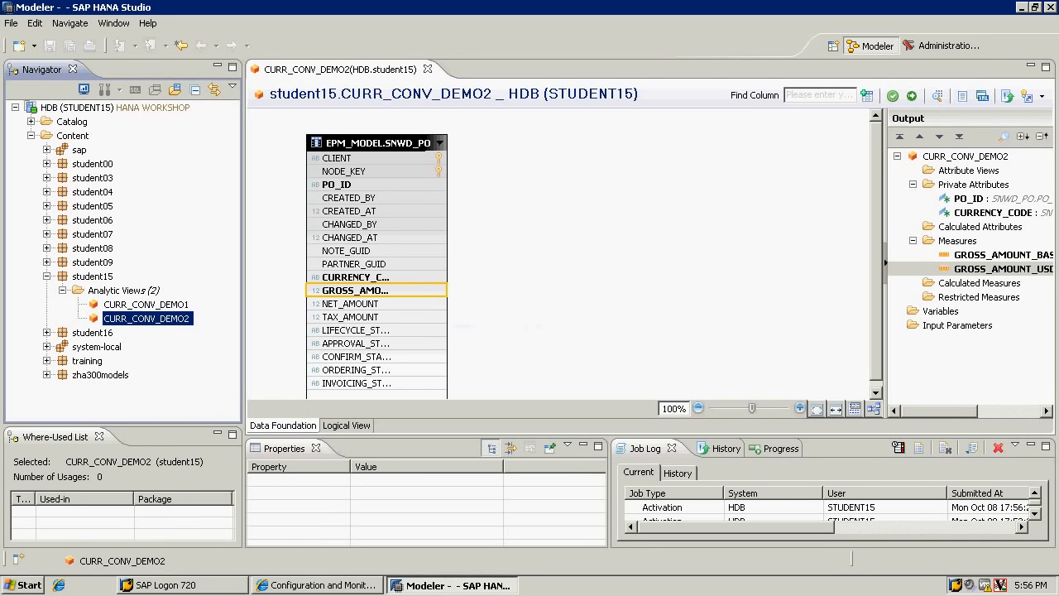
pyautogui.moveTo(353, 277)
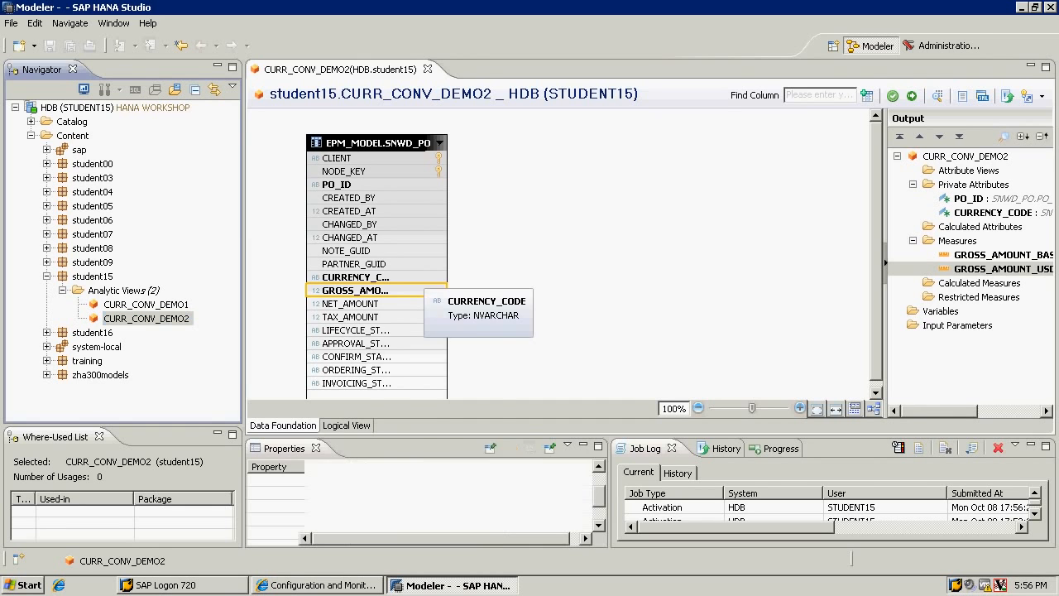
# Filter CURRENCY_CODE by the list of values USD, GBP, EUR
pyautogui.rightClick(377, 276)
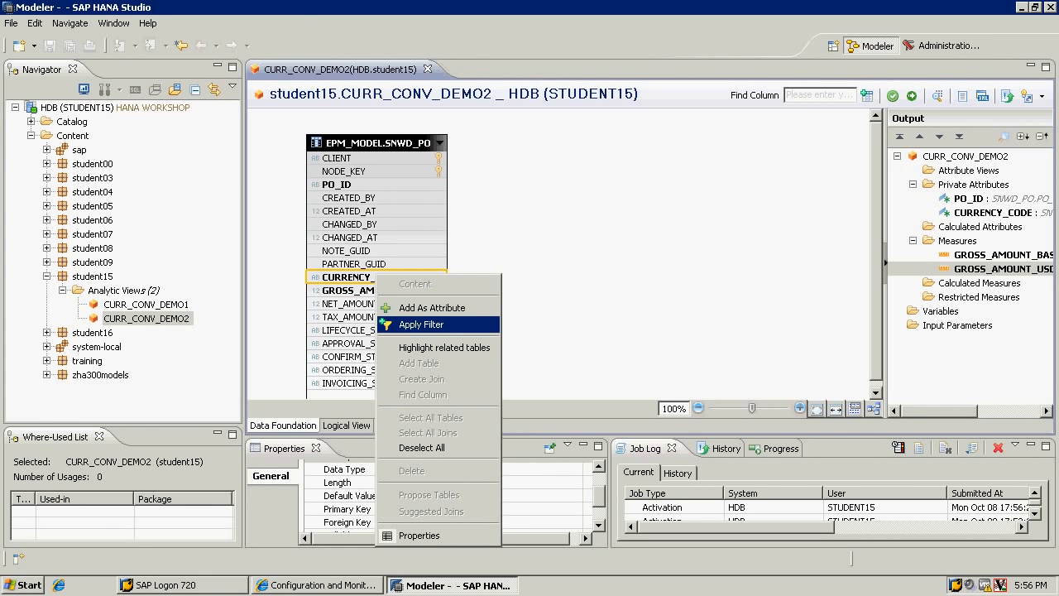
pyautogui.click(421, 324)
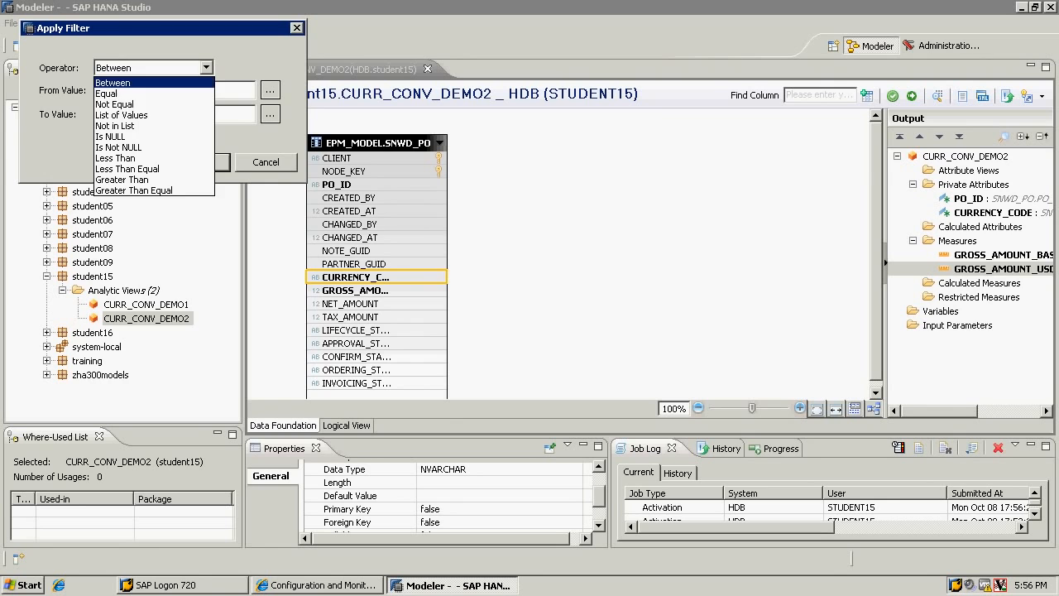
pyautogui.click(121, 114)
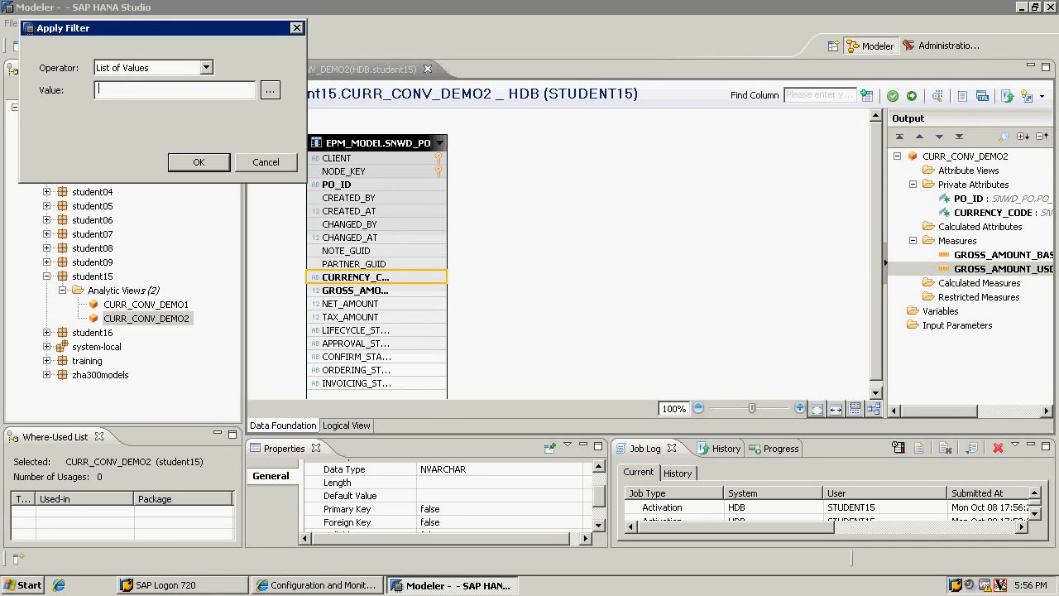
pyautogui.write('USD')
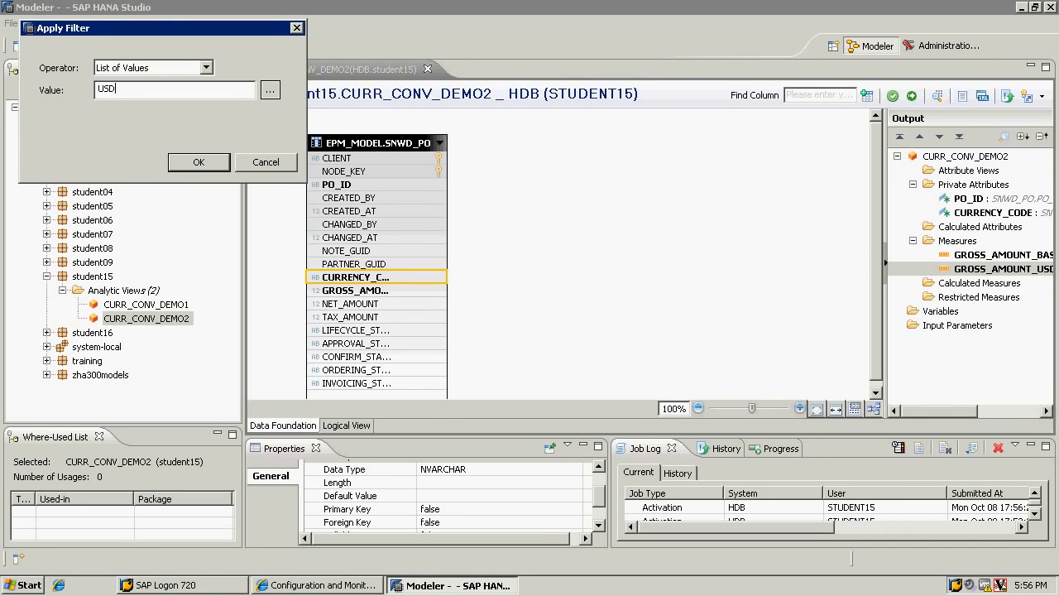
pyautogui.write(',GBP')
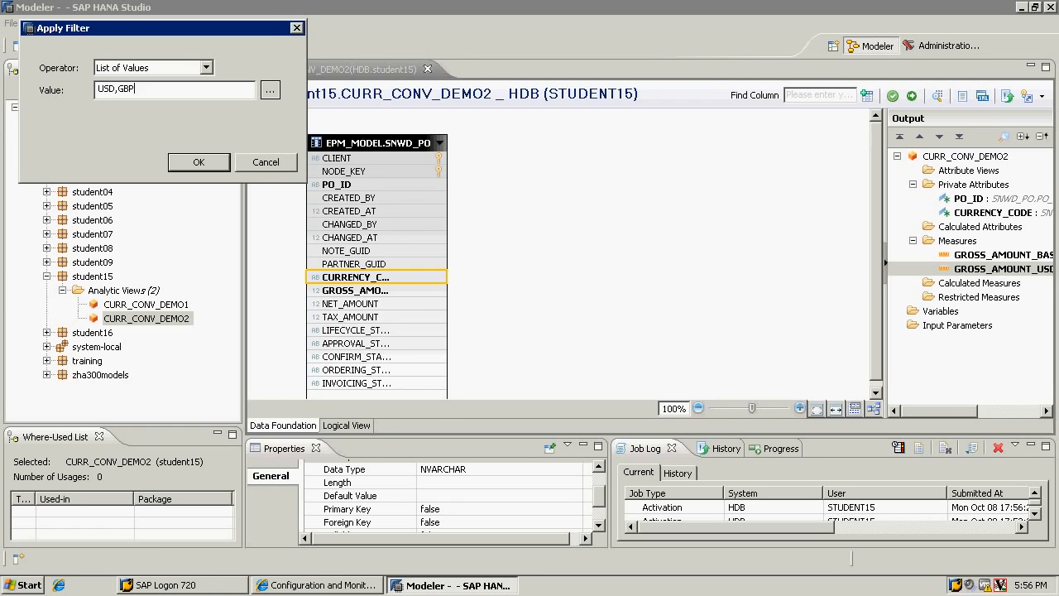
pyautogui.write(',EI')
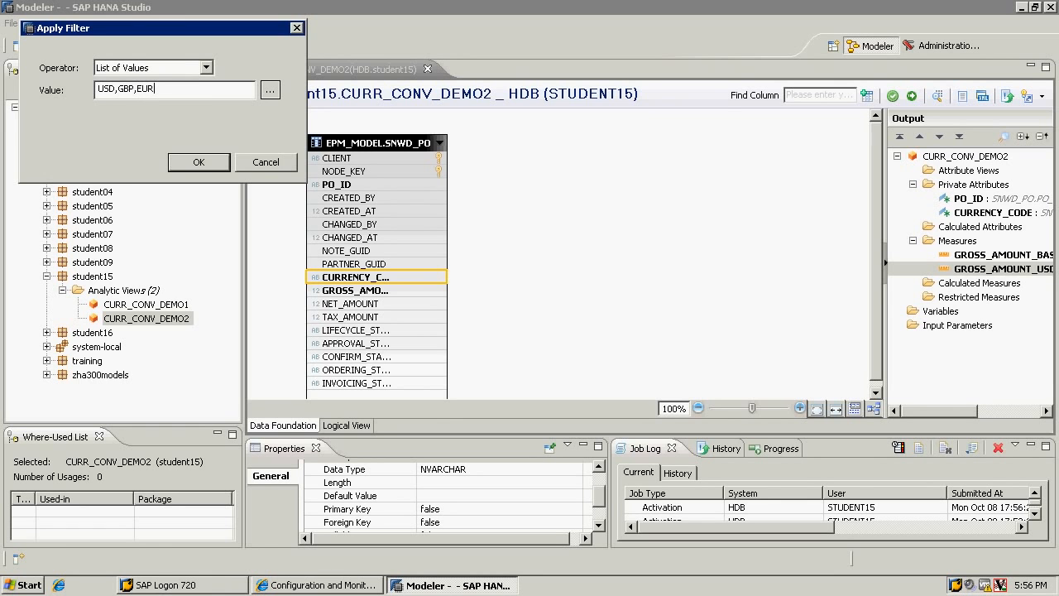
pyautogui.click(199, 161)
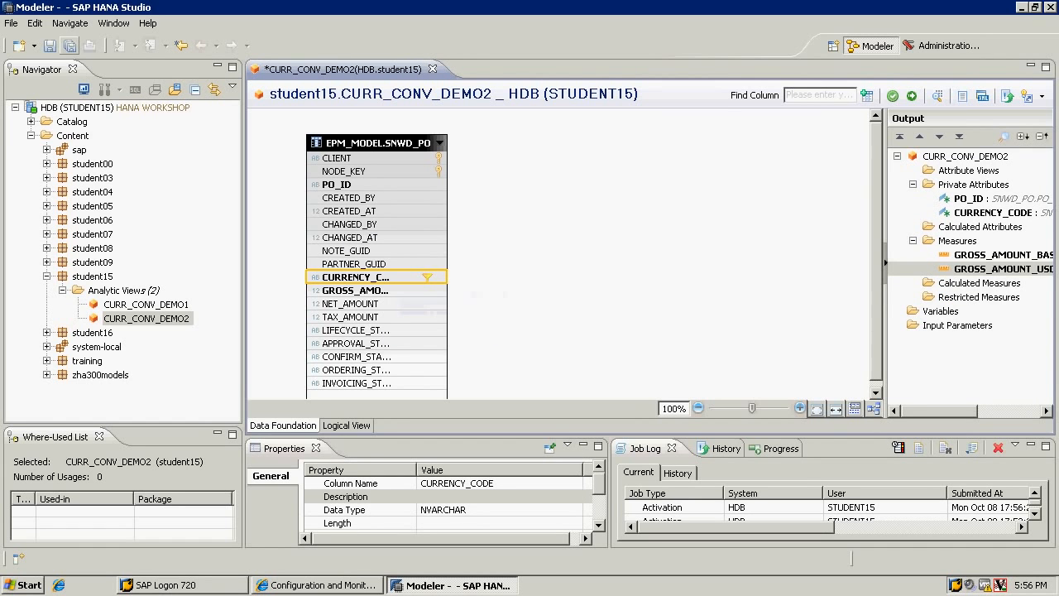
# Reactivate CURR_CONV_DEMO2 and open its Data Preview
pyautogui.rightClick(147, 318)
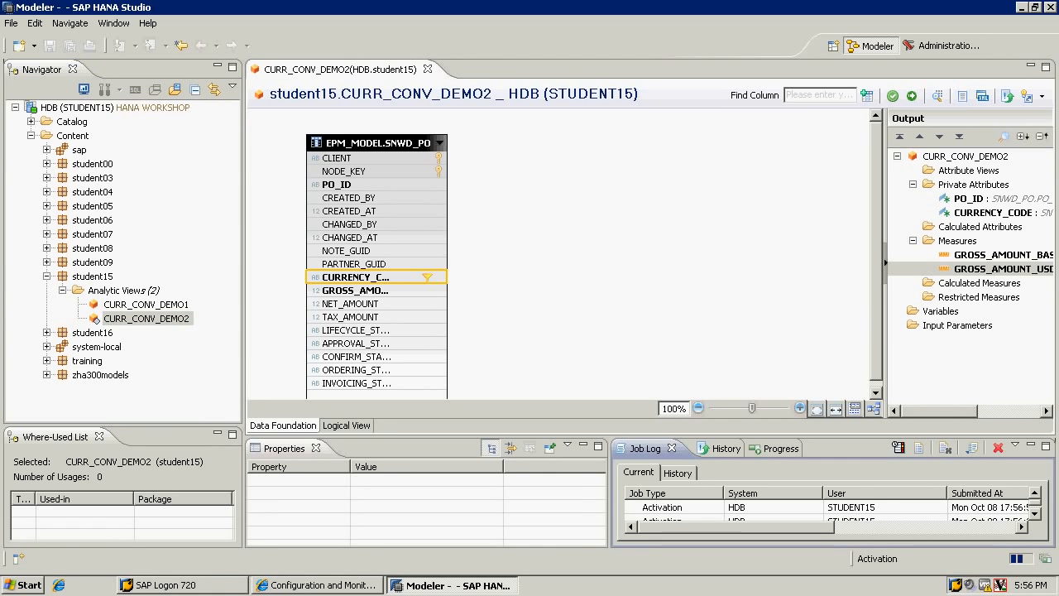
pyautogui.rightClick(148, 319)
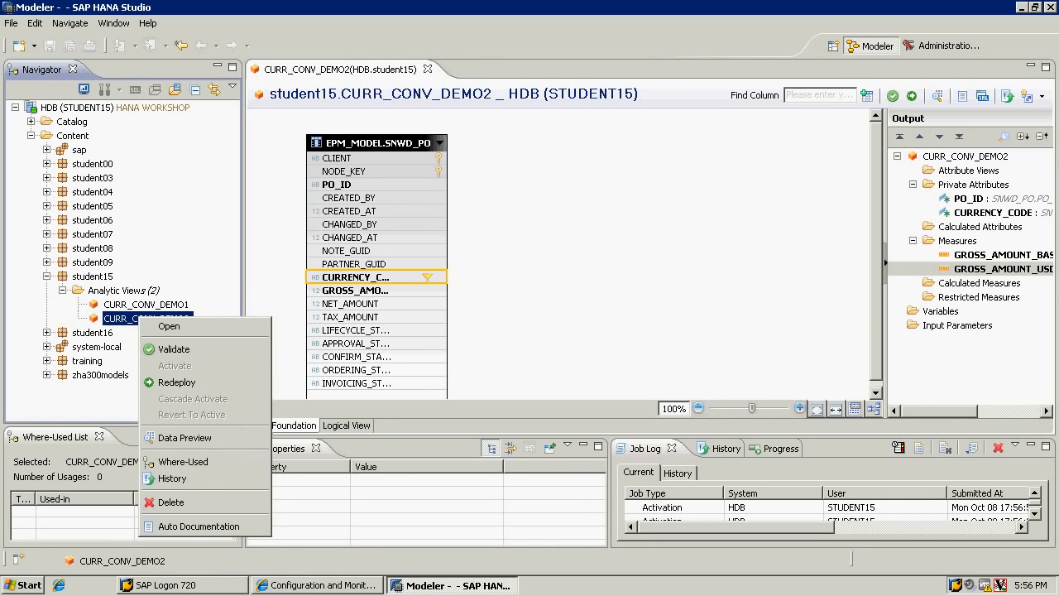
pyautogui.click(183, 437)
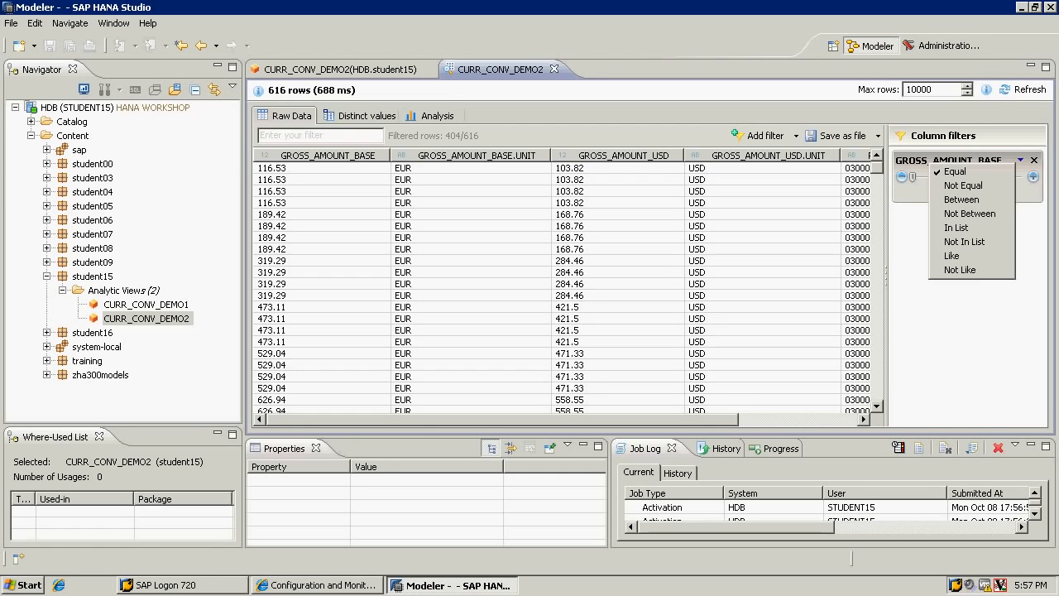
# Filter the Raw Data preview to rows where currency equals GBP
pyautogui.click(956, 171)
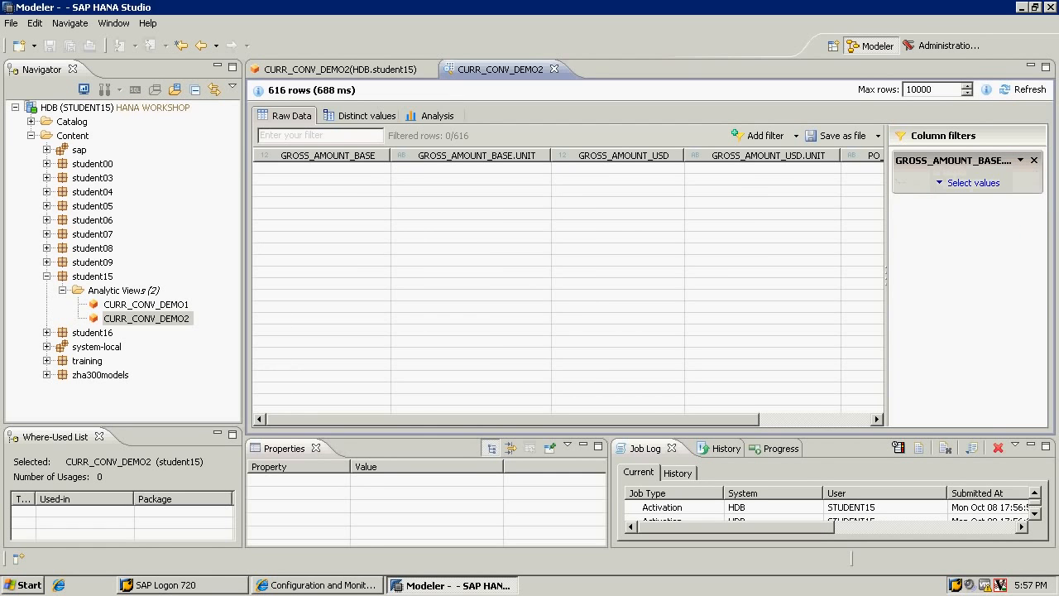
pyautogui.click(973, 183)
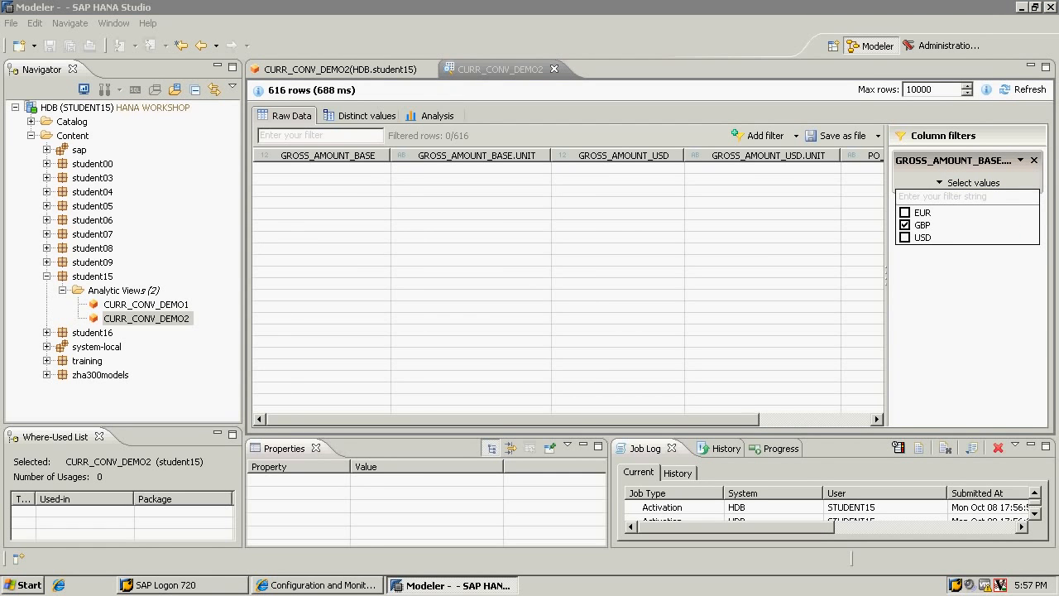
pyautogui.click(905, 224)
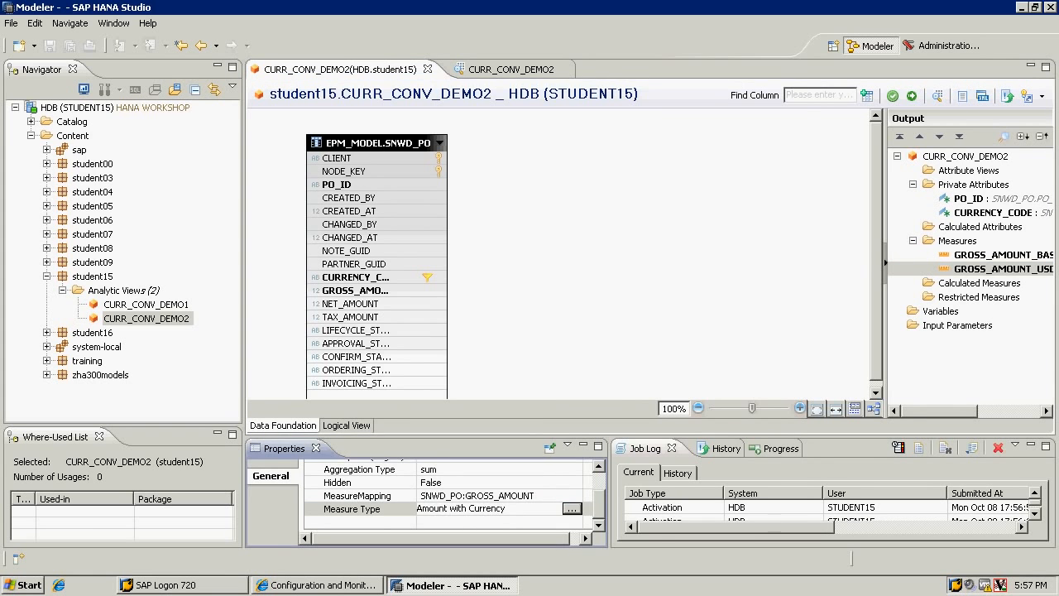
# Review GROSS_AMOUNT_USD's conversion settings, then switch to the currency conversion slide
pyautogui.click(572, 509)
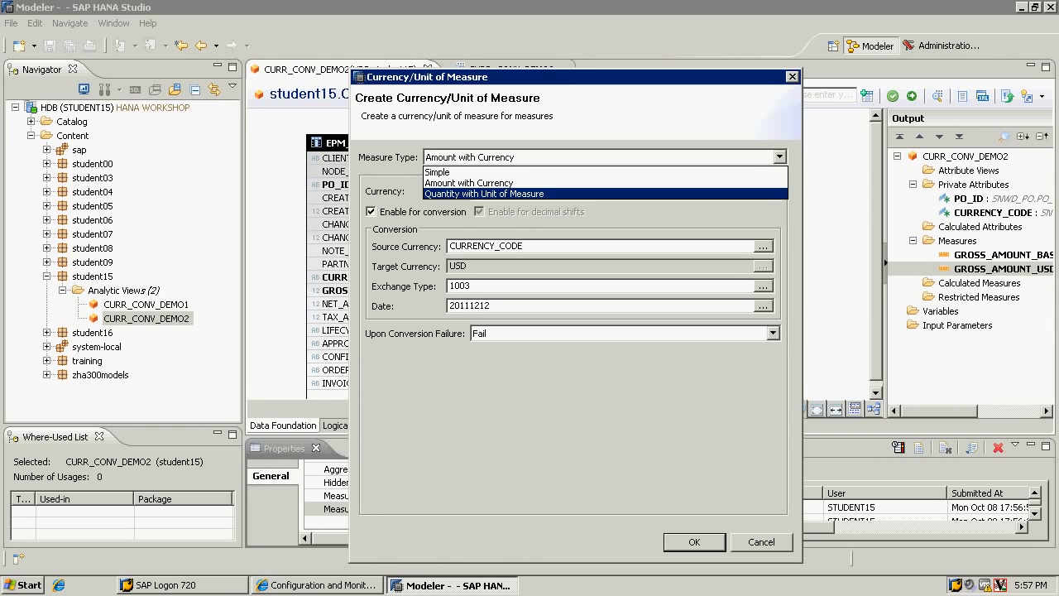
pyautogui.click(451, 585)
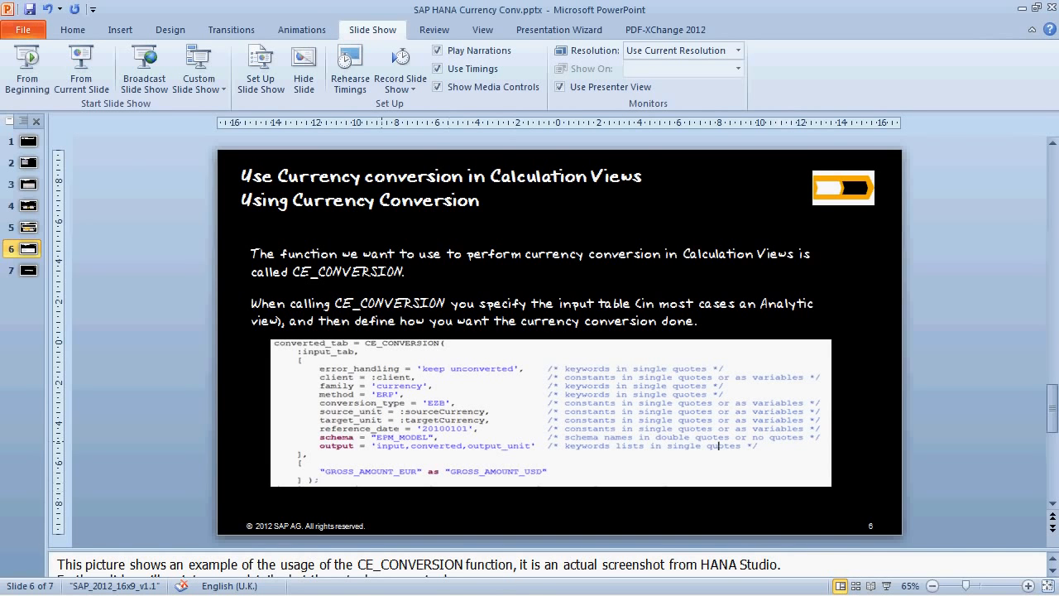